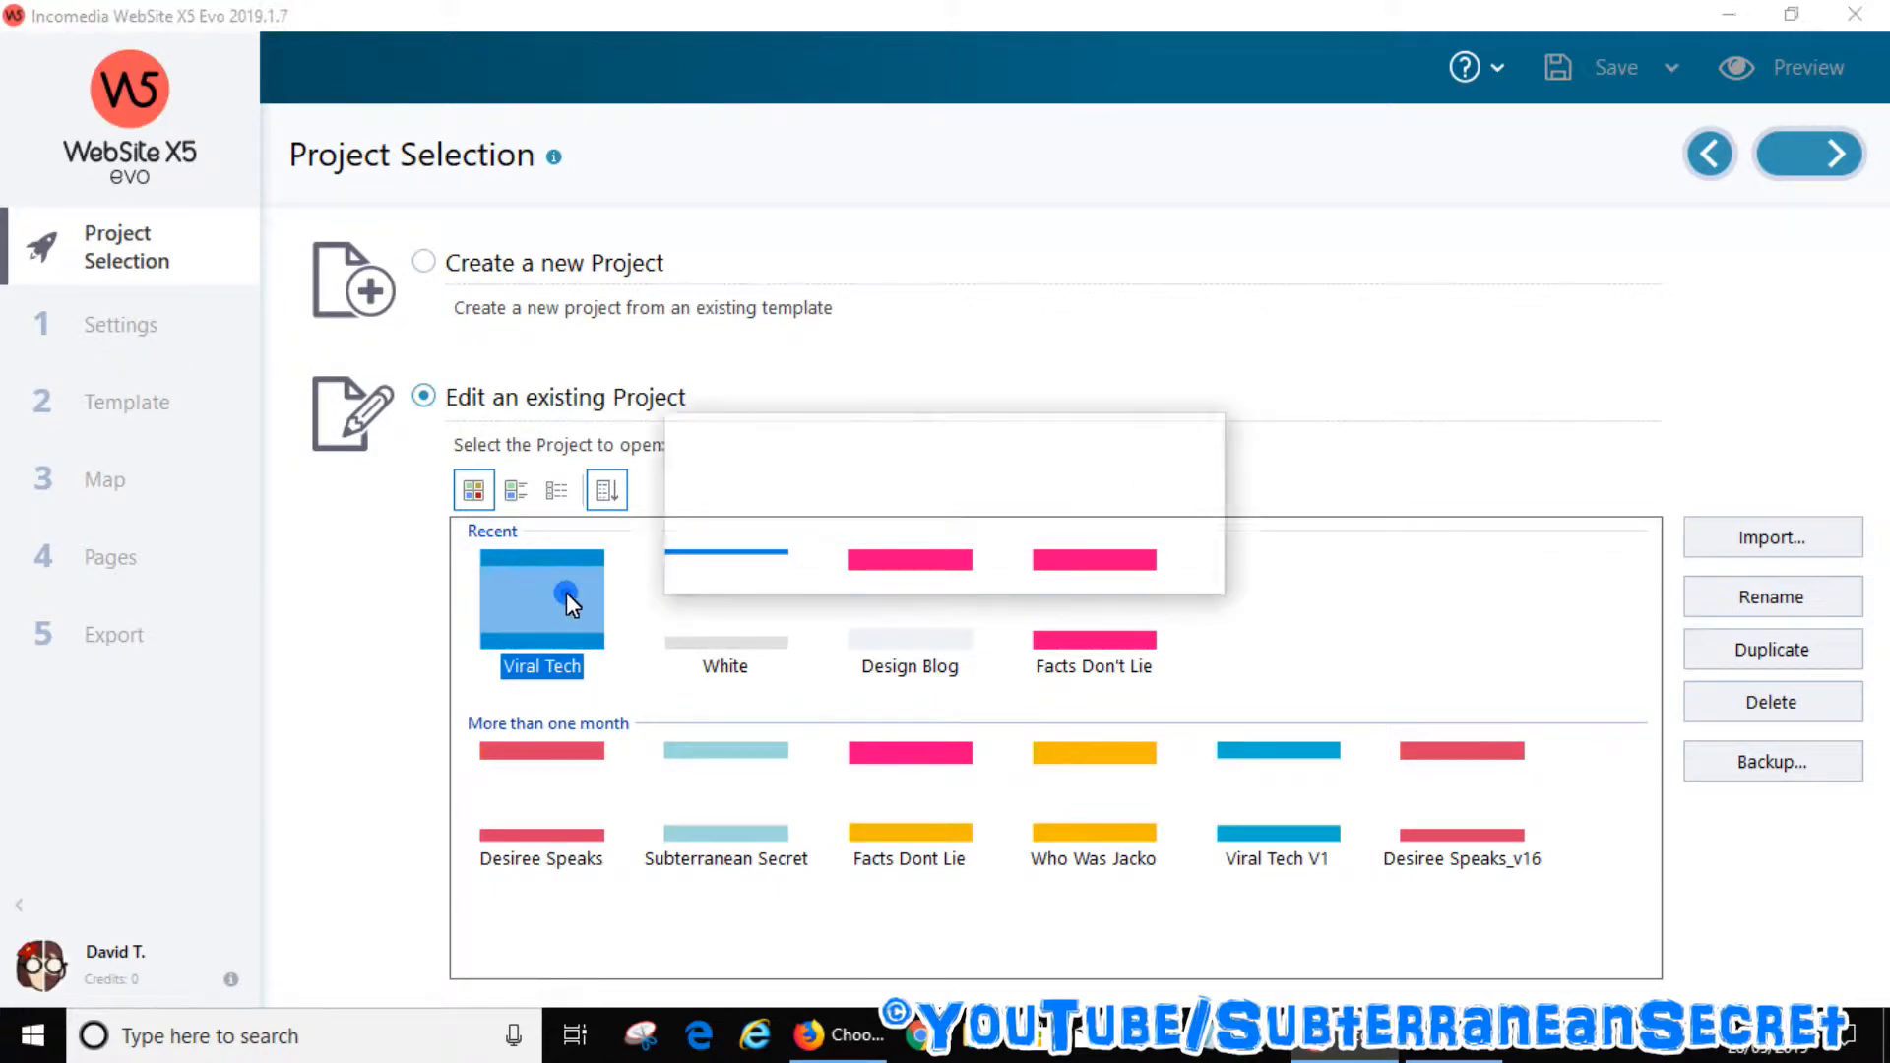
Step: Open the Viral Tech project from the Recent list on Project Selection
{"action": "double_click", "coordinate": [542, 598]}
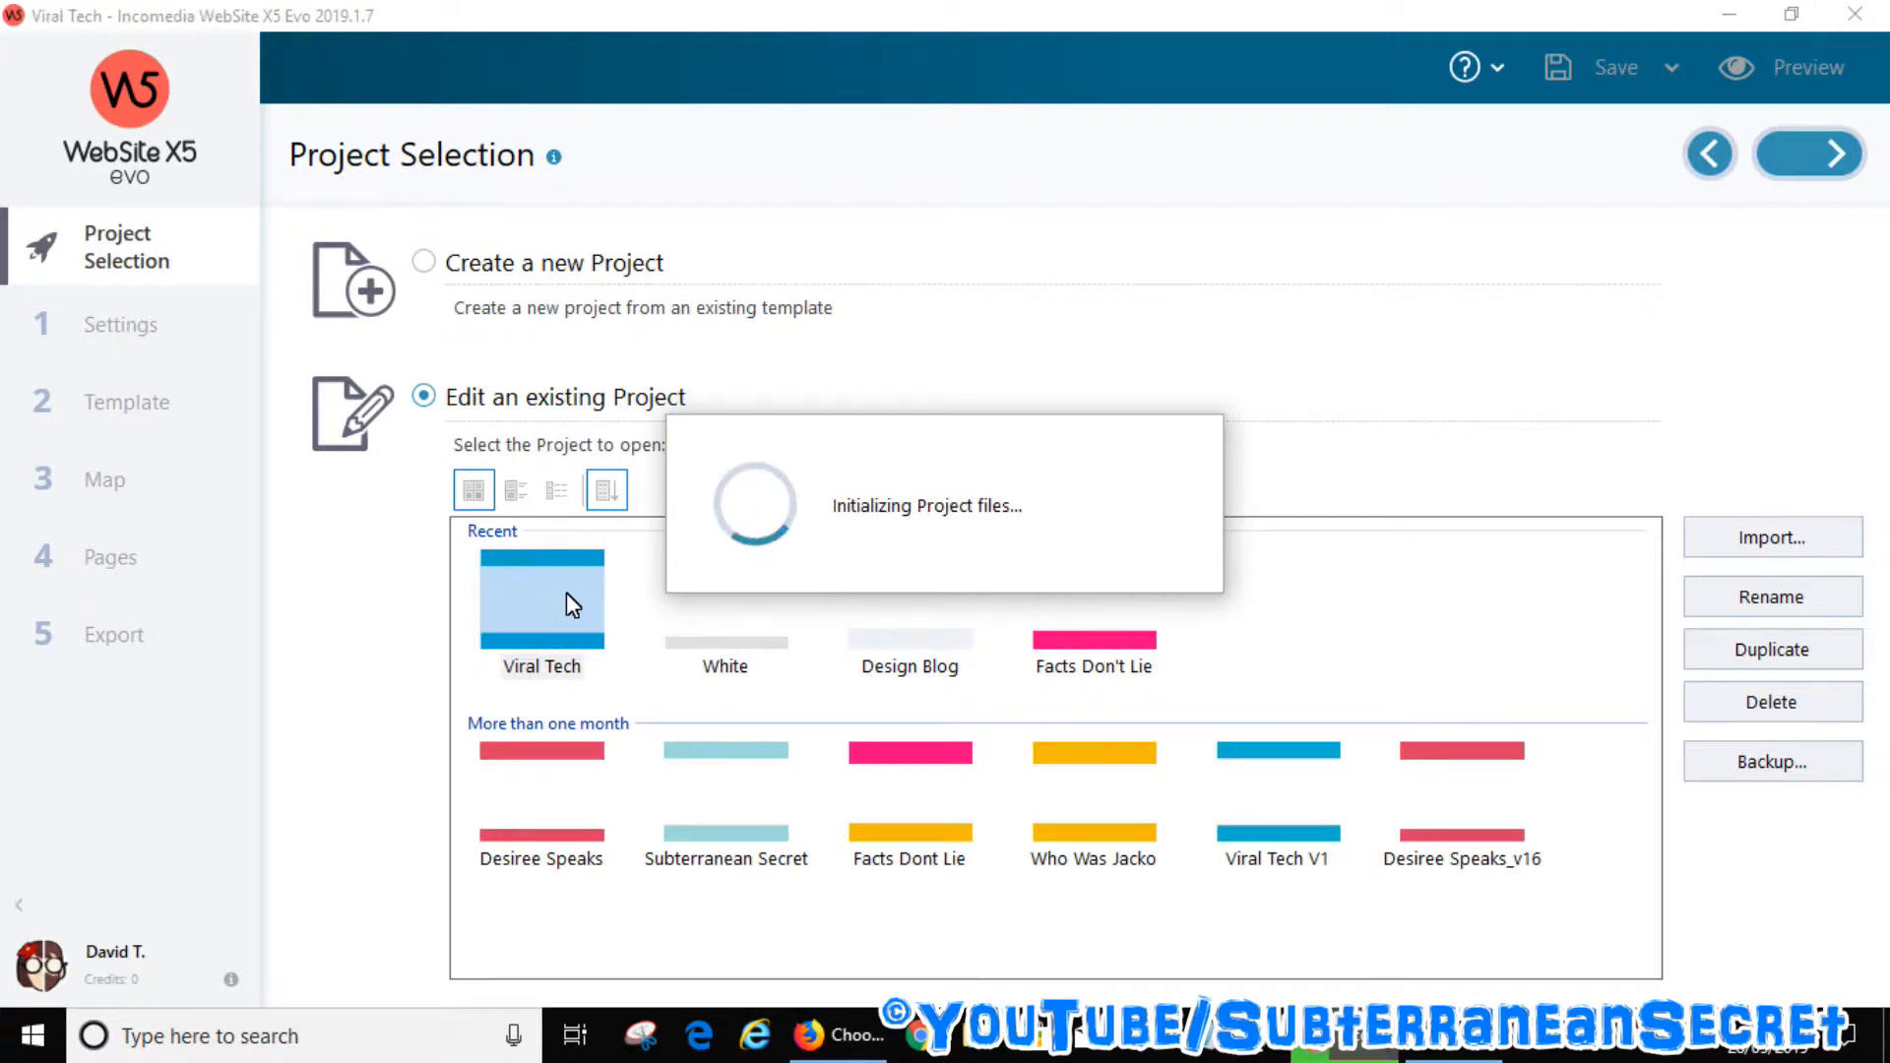
{"action": "double_click", "coordinate": [542, 599]}
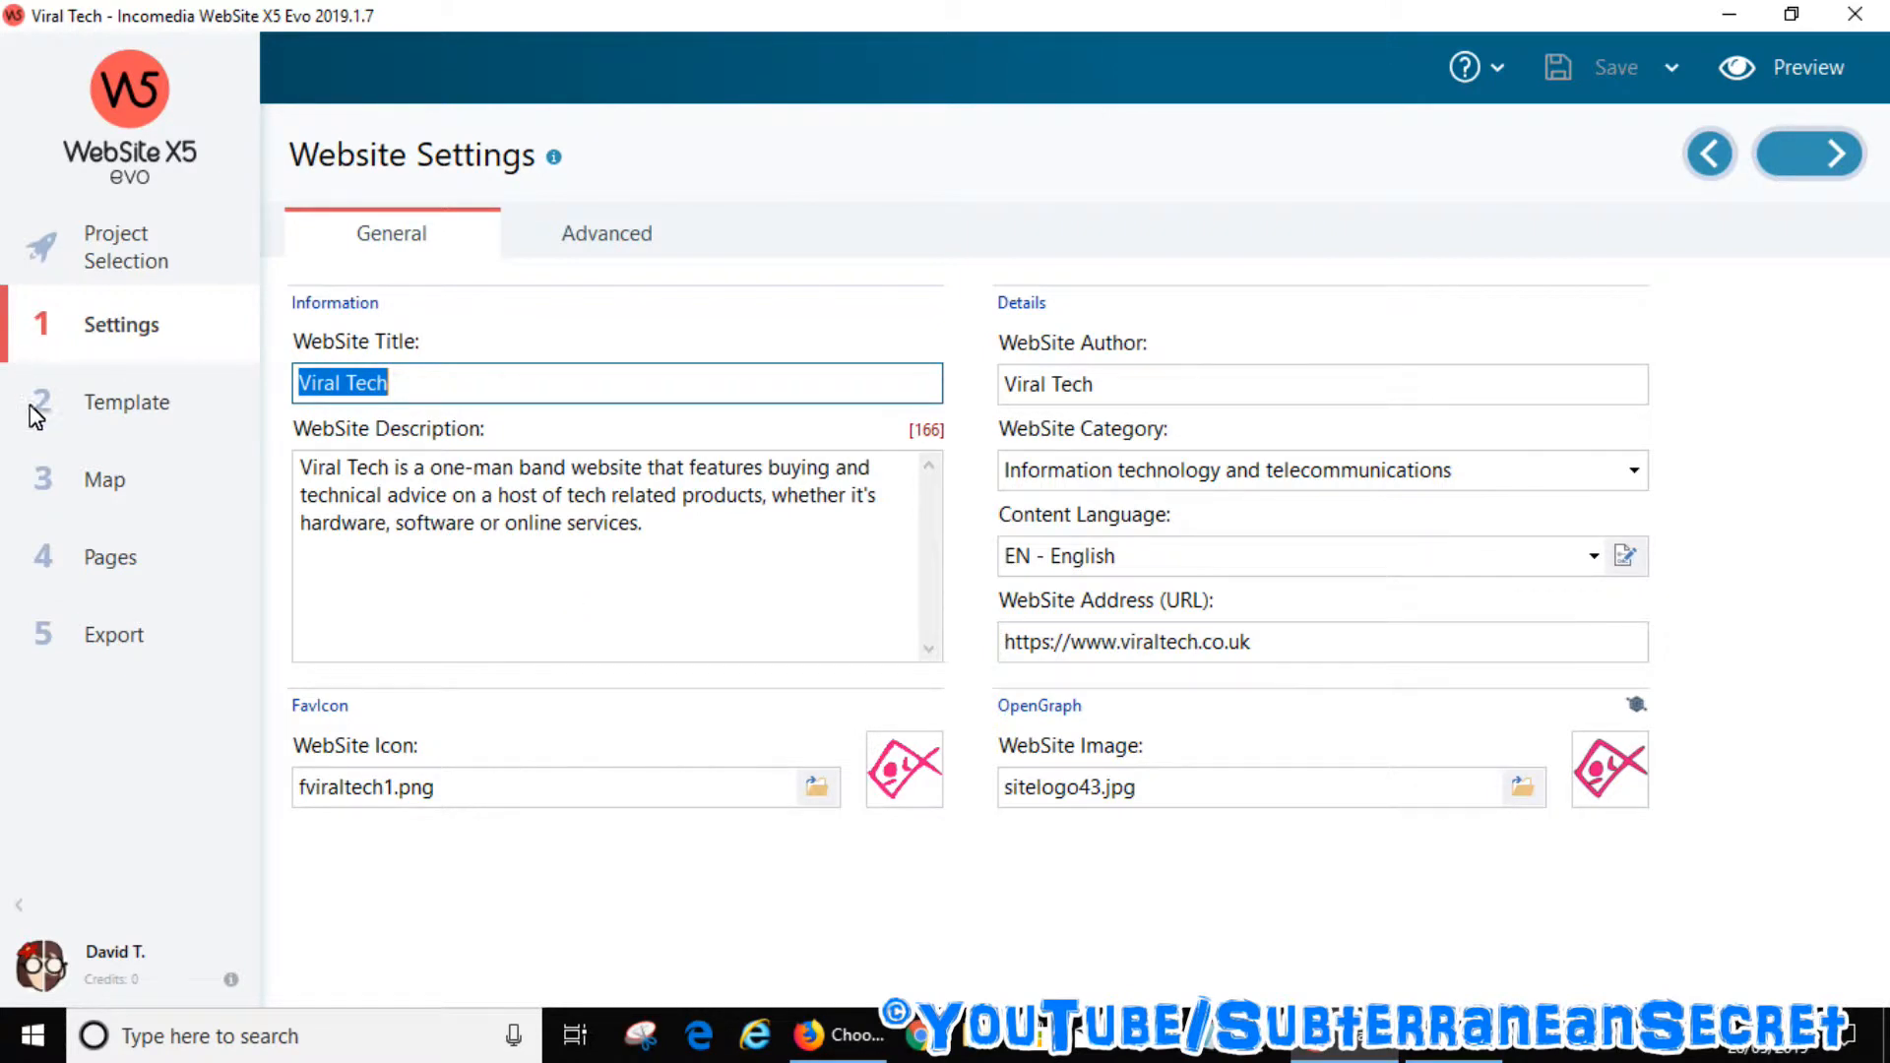
{"action": "mouse_move", "coordinate": [120, 493]}
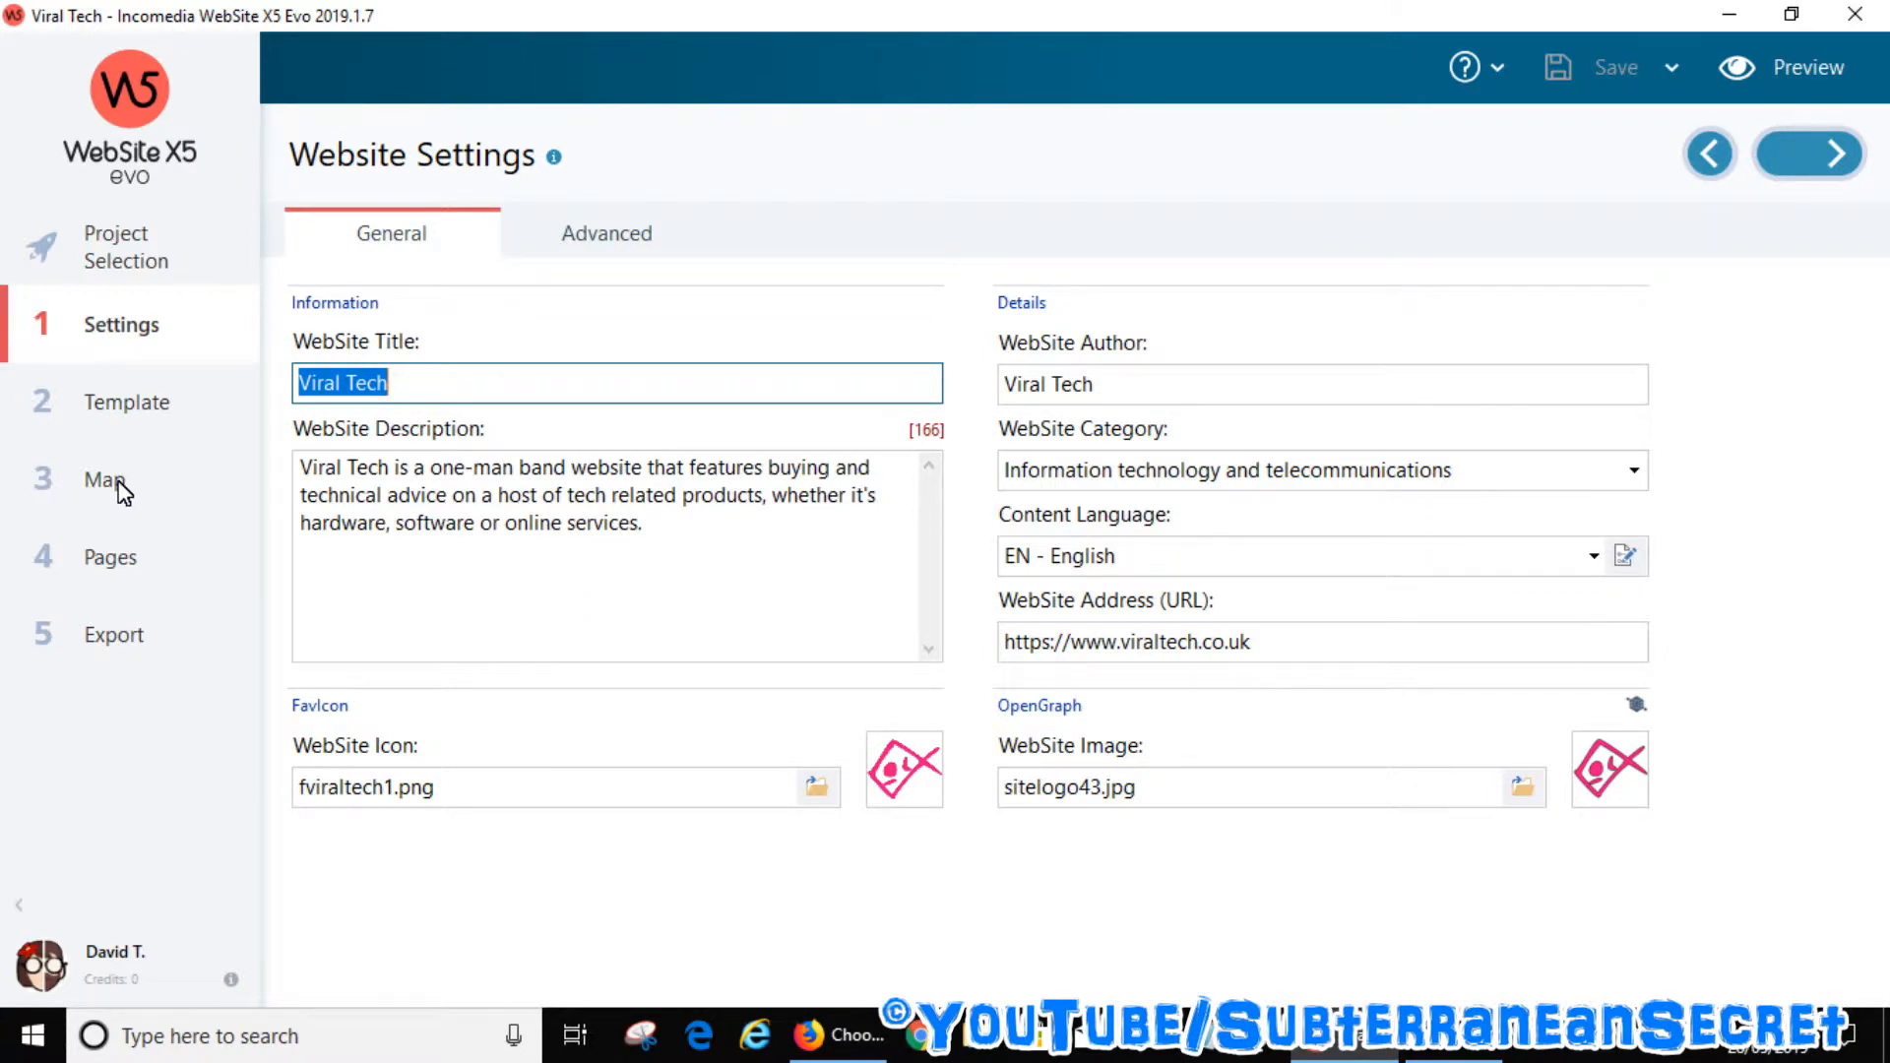
Step: Show the site map, expand Buying and select the Blu-Ray/DVD Player Guide page
{"action": "left_click", "coordinate": [105, 481]}
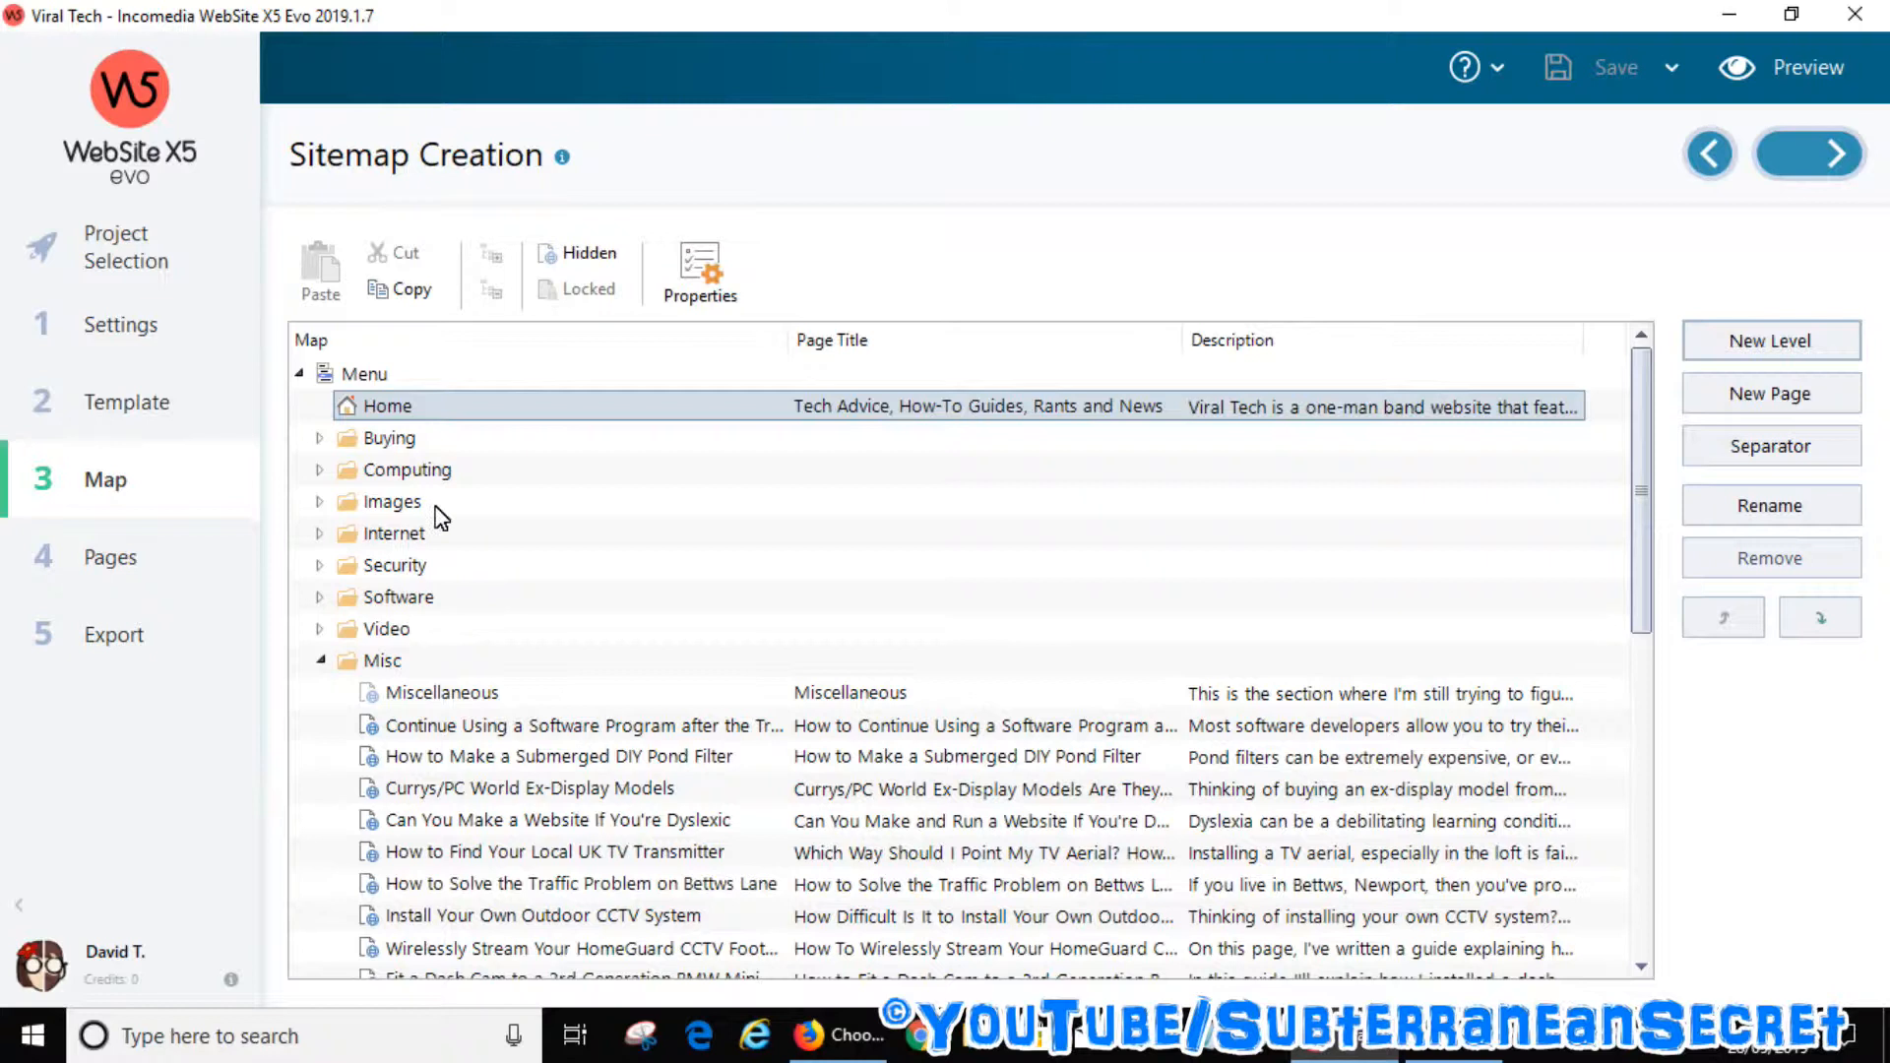
{"action": "mouse_move", "coordinate": [872, 459]}
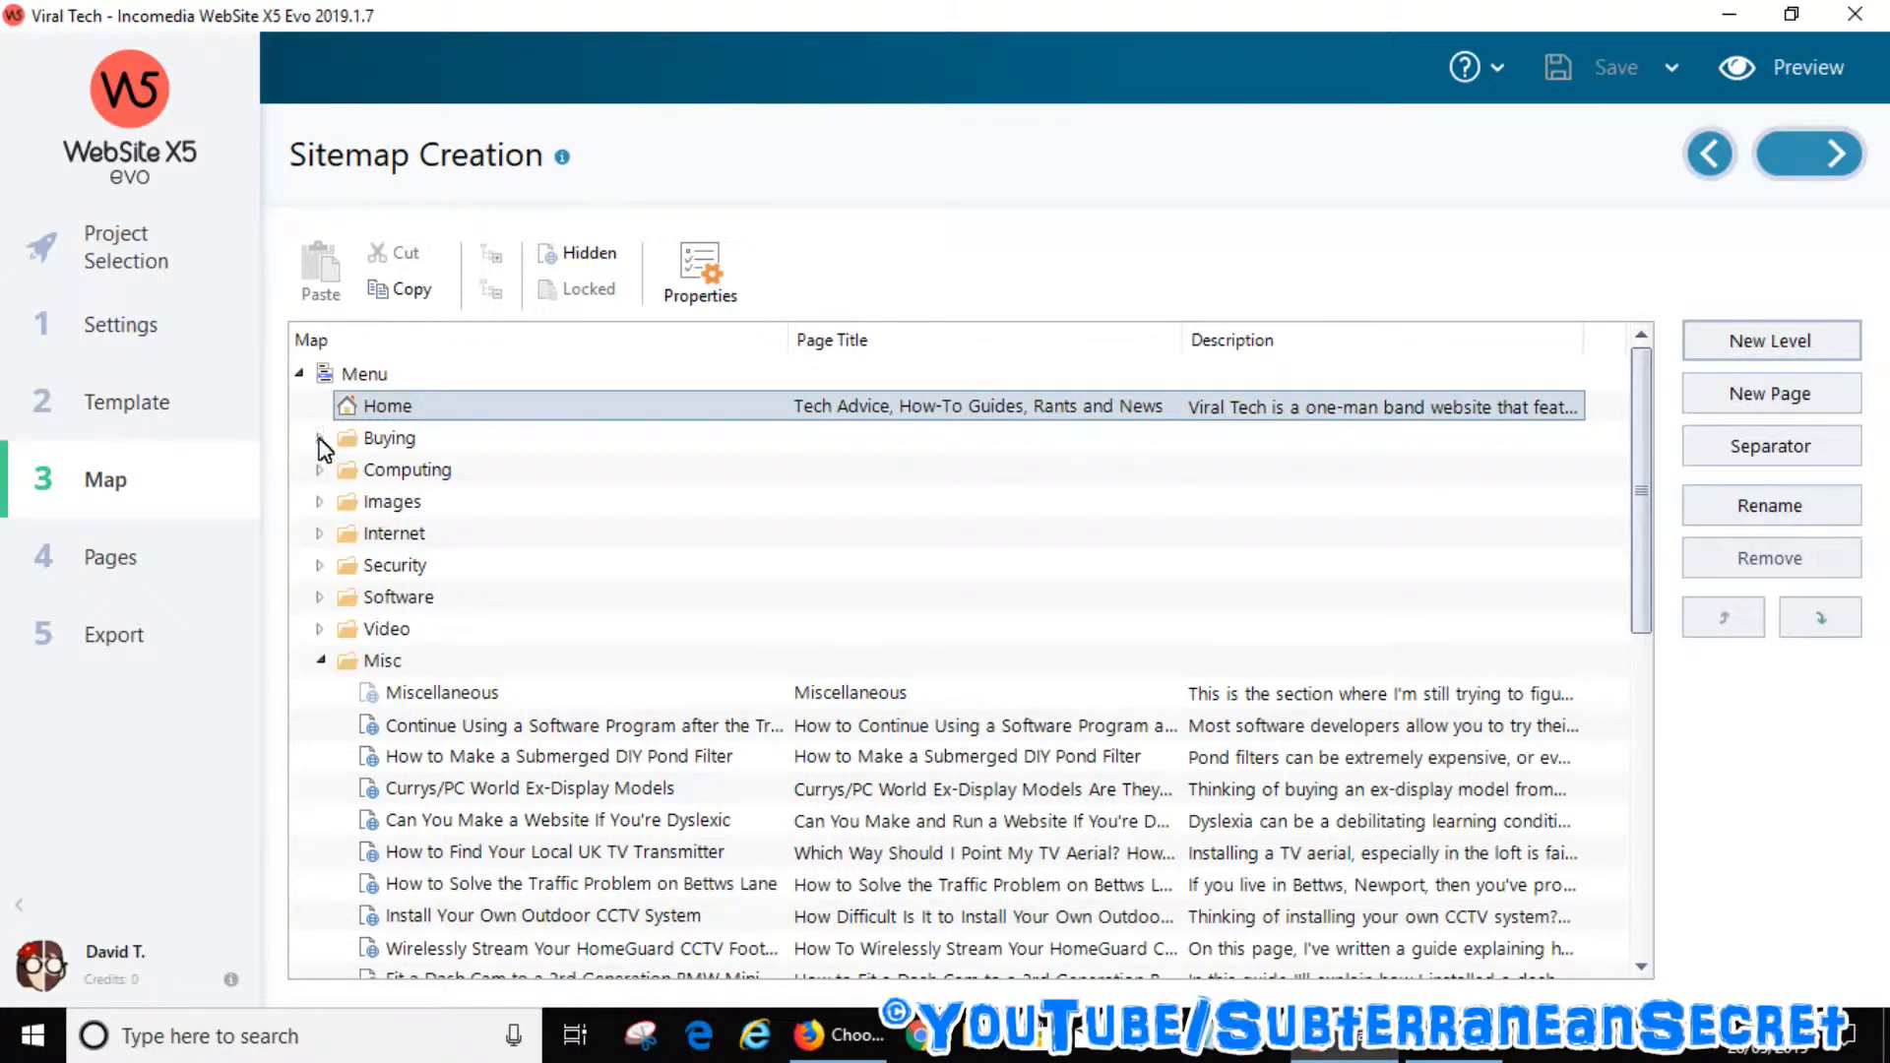
{"action": "left_click", "coordinate": [319, 437]}
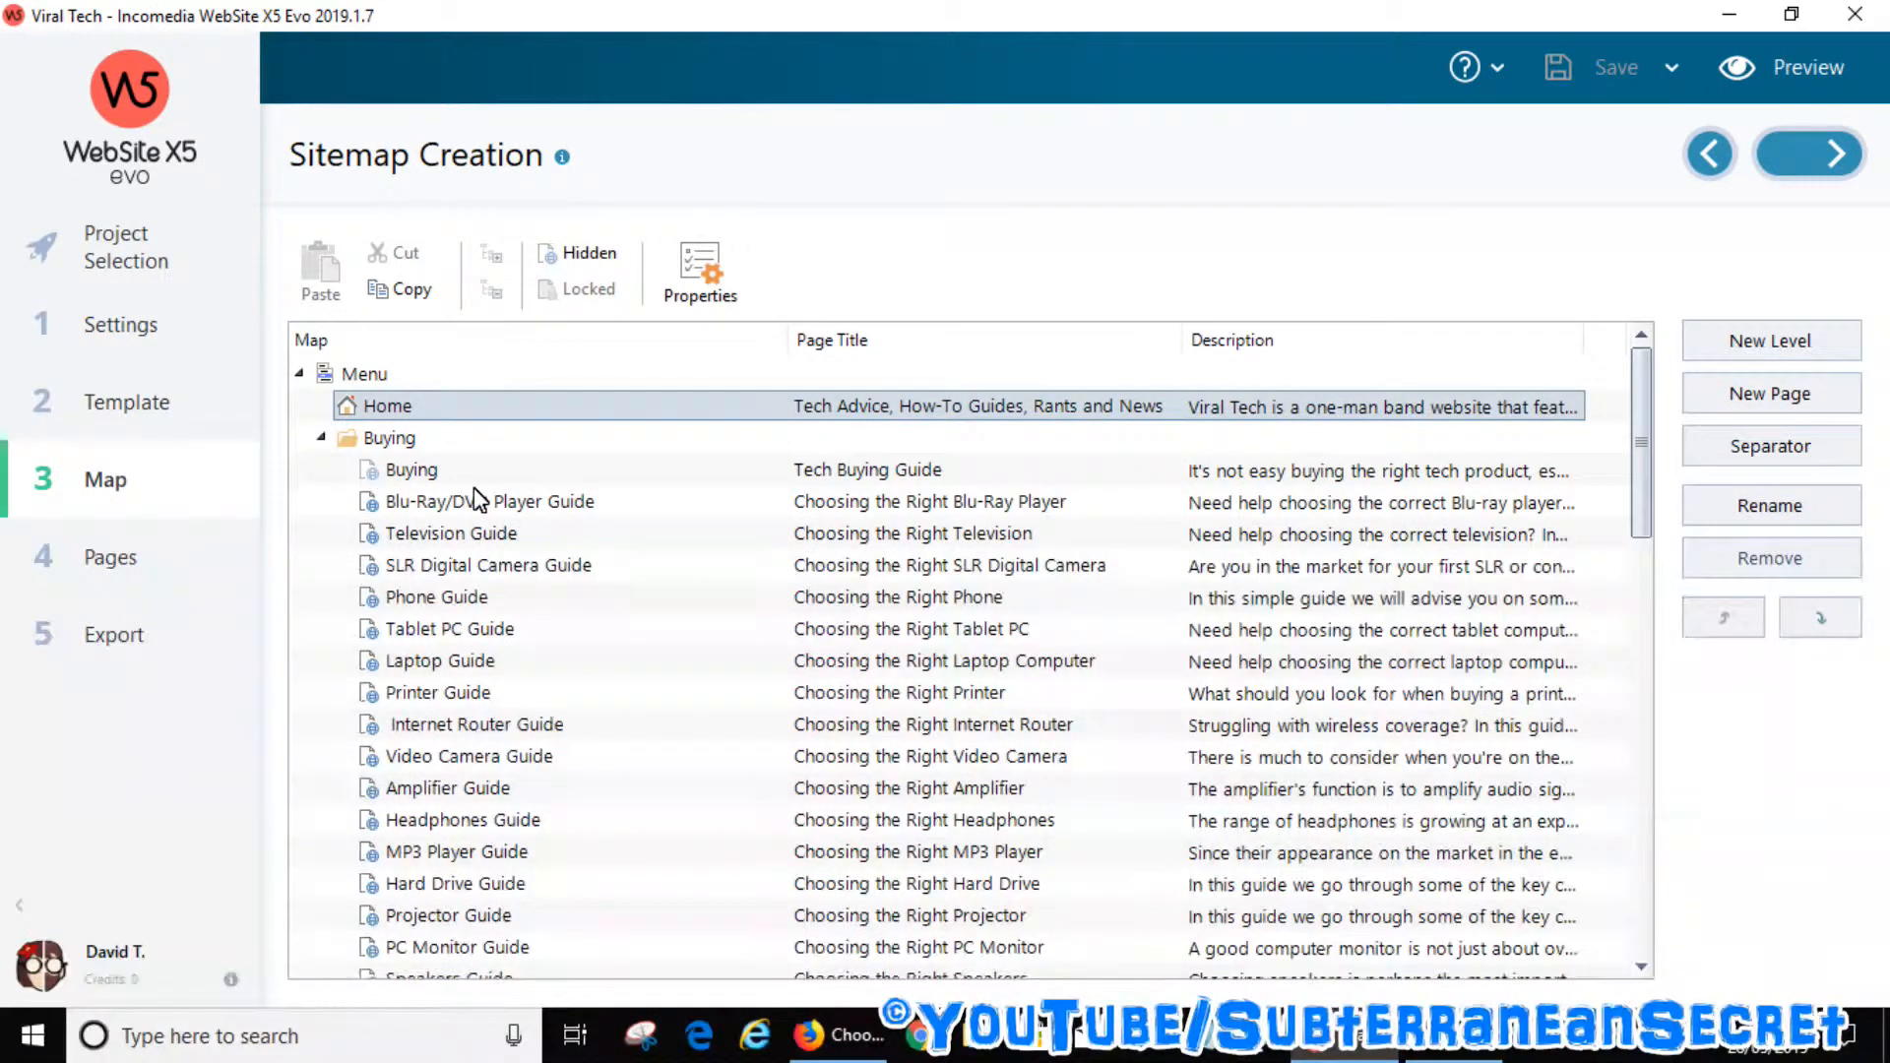
{"action": "mouse_move", "coordinate": [614, 482]}
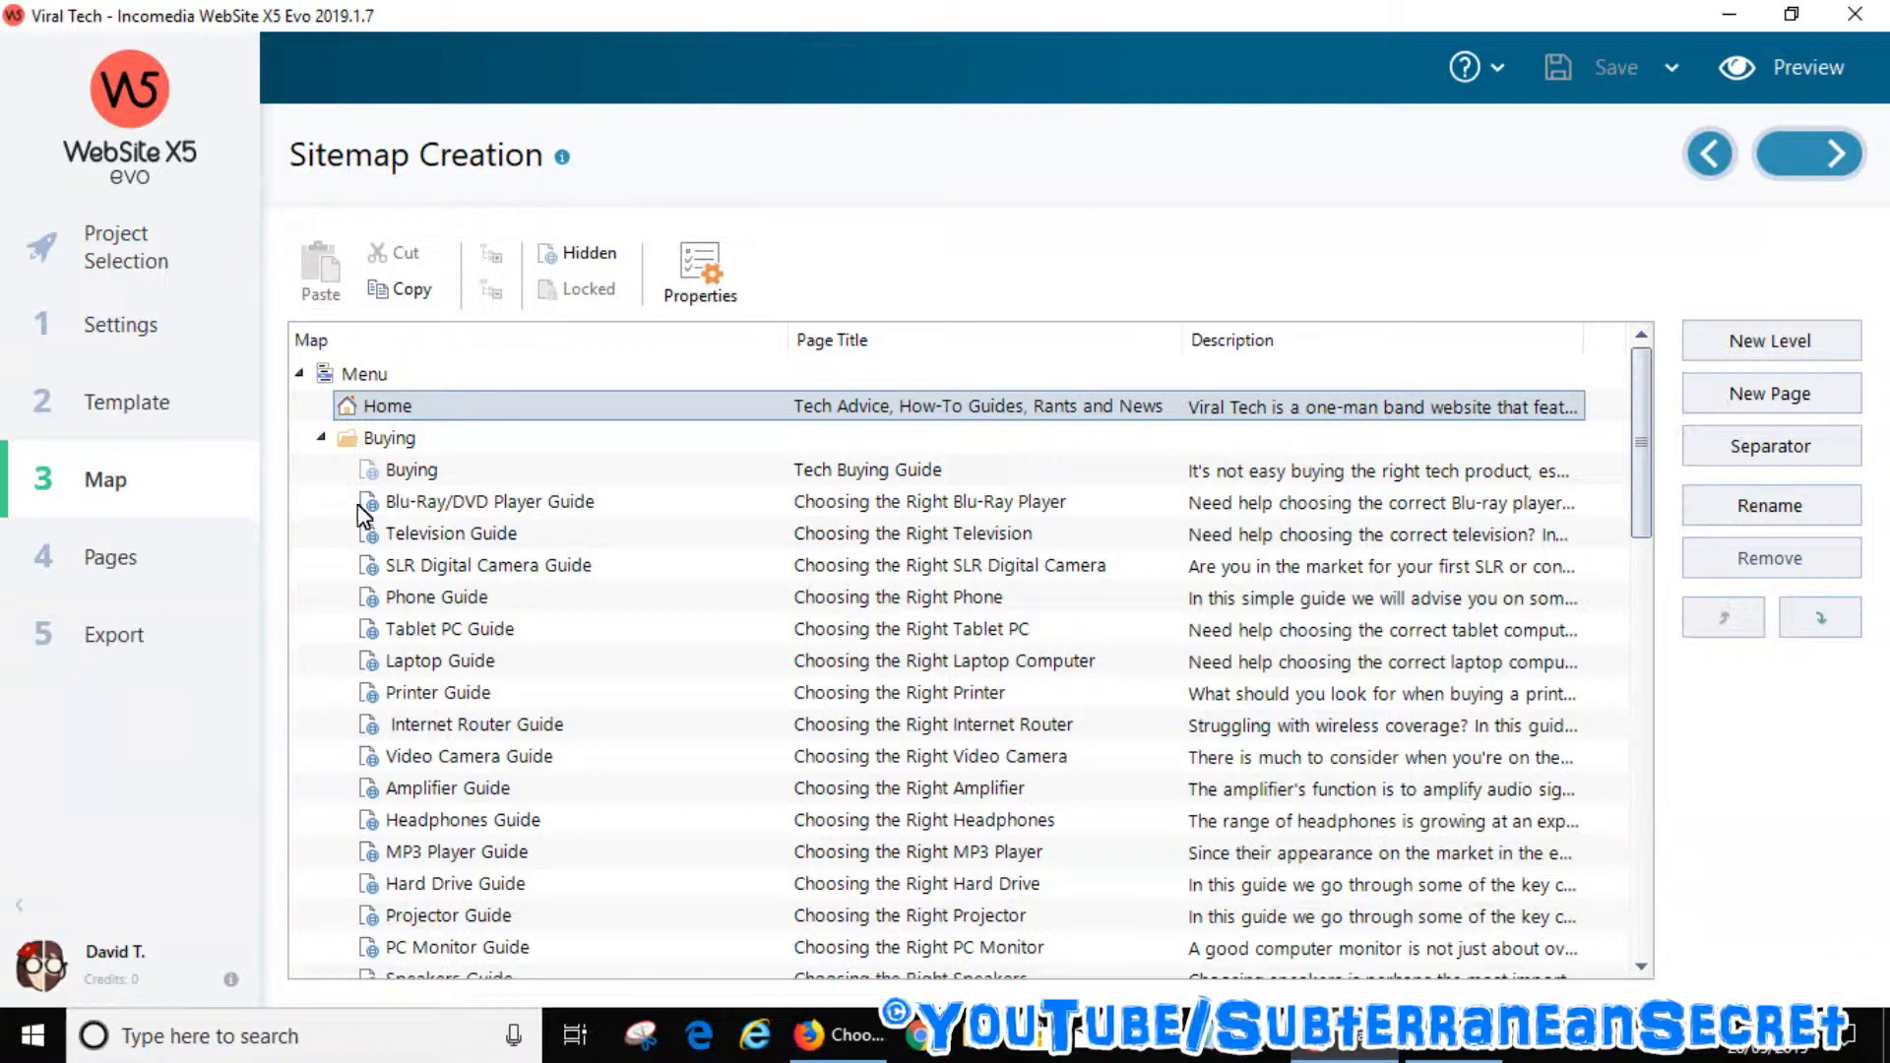
{"action": "left_click", "coordinate": [488, 502]}
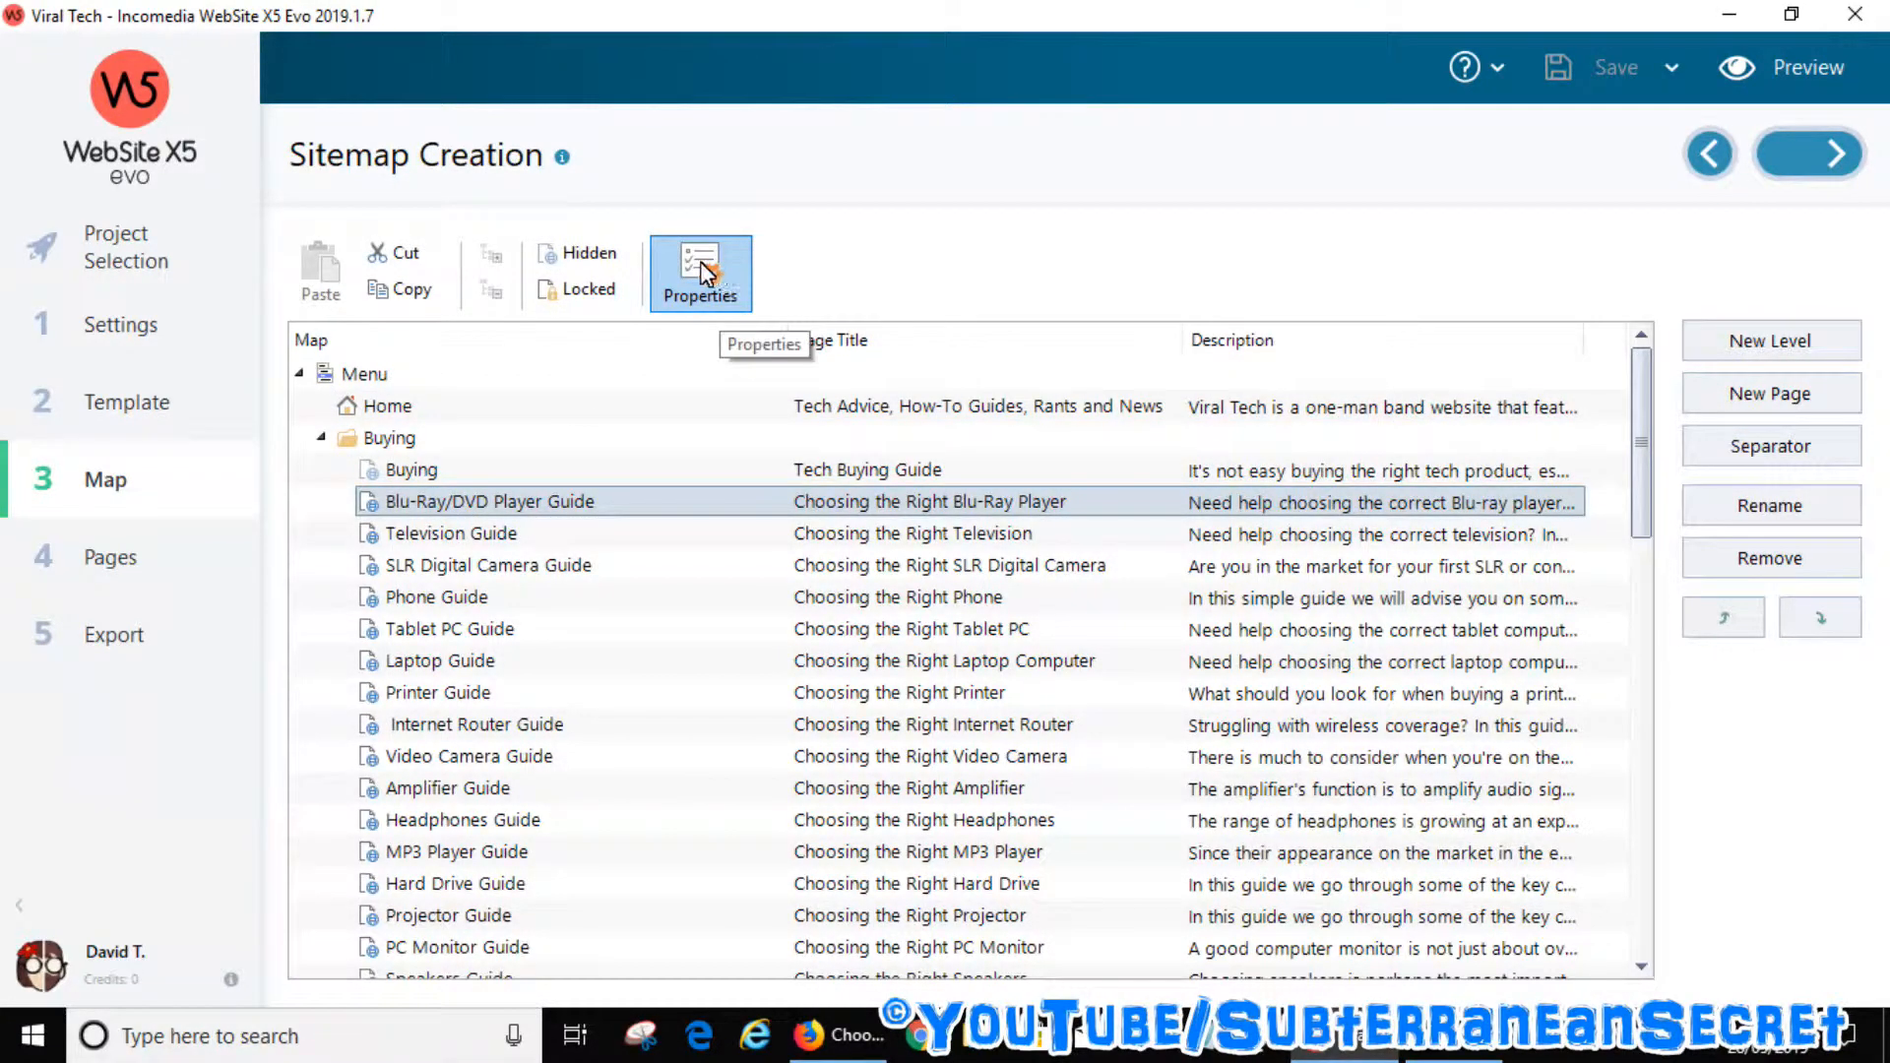
Step: Review the page's Page Title and Tag 'Title' fields in its SEO properties
{"action": "left_click", "coordinate": [699, 272]}
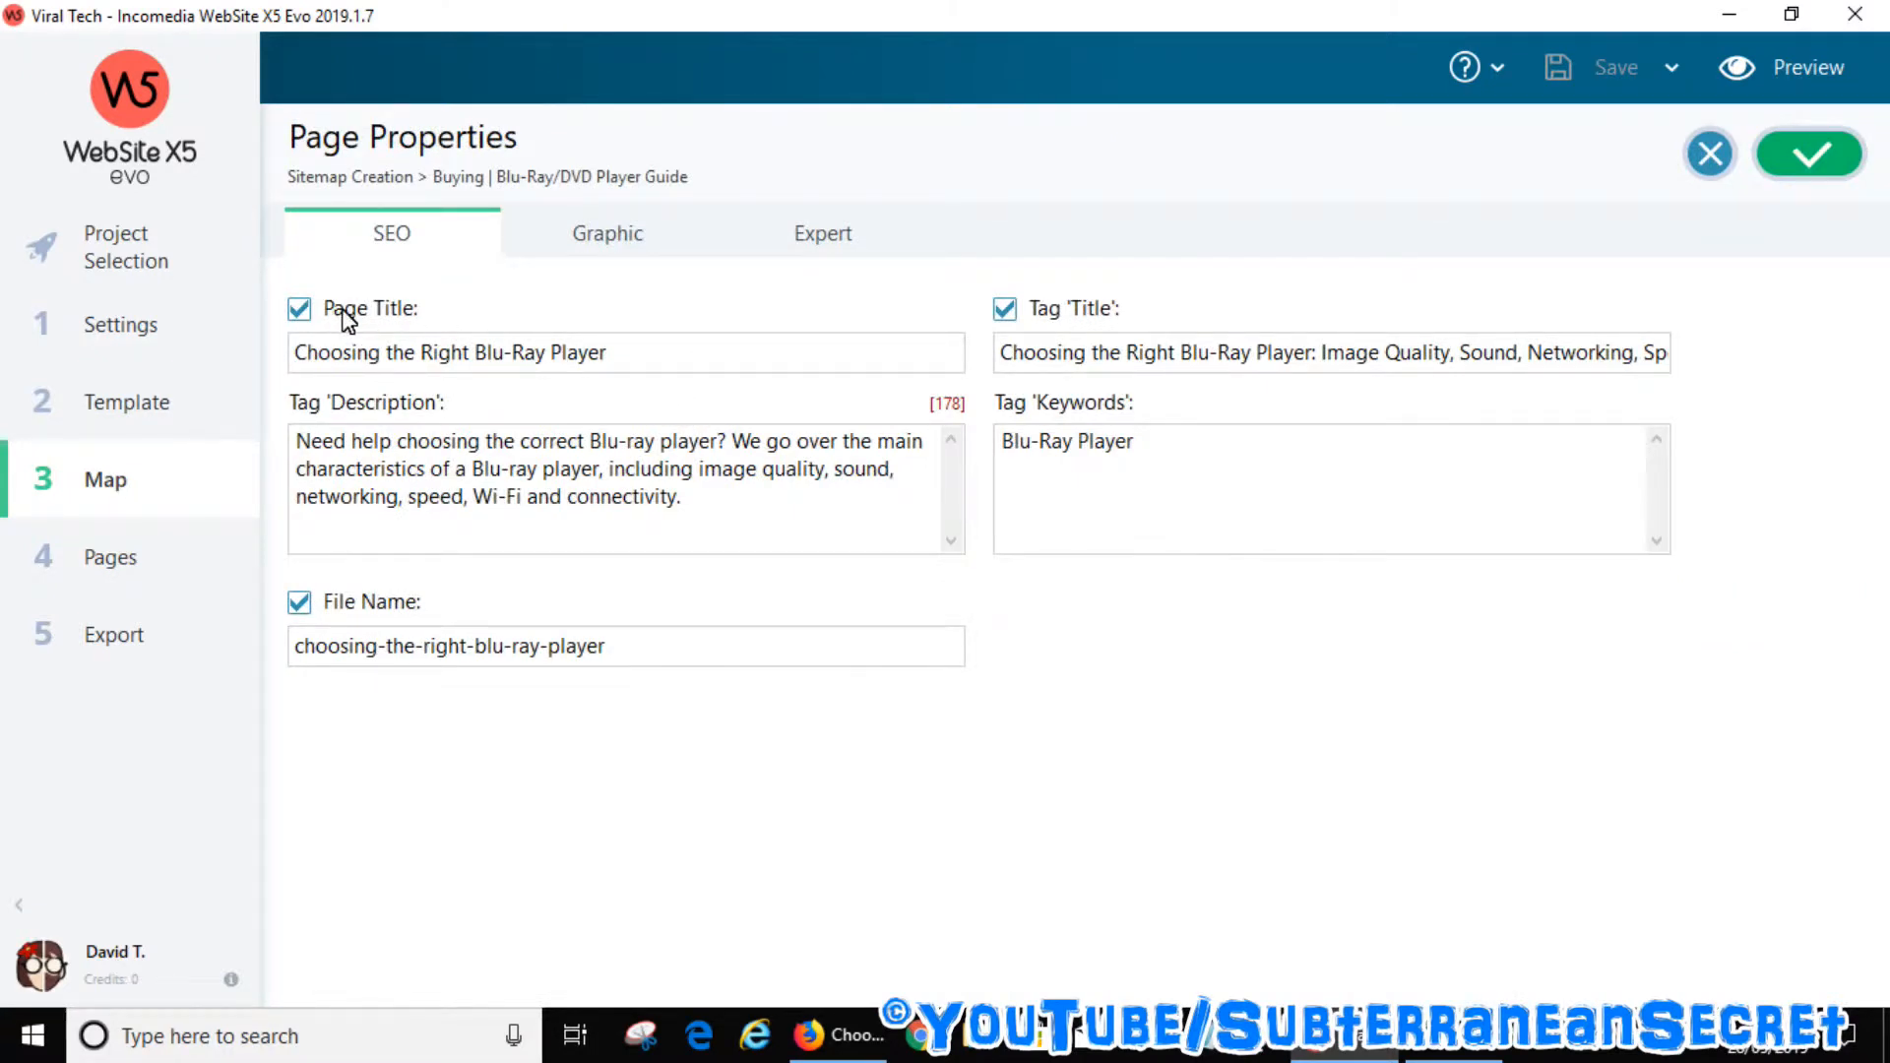
{"action": "triple_click", "coordinate": [449, 352]}
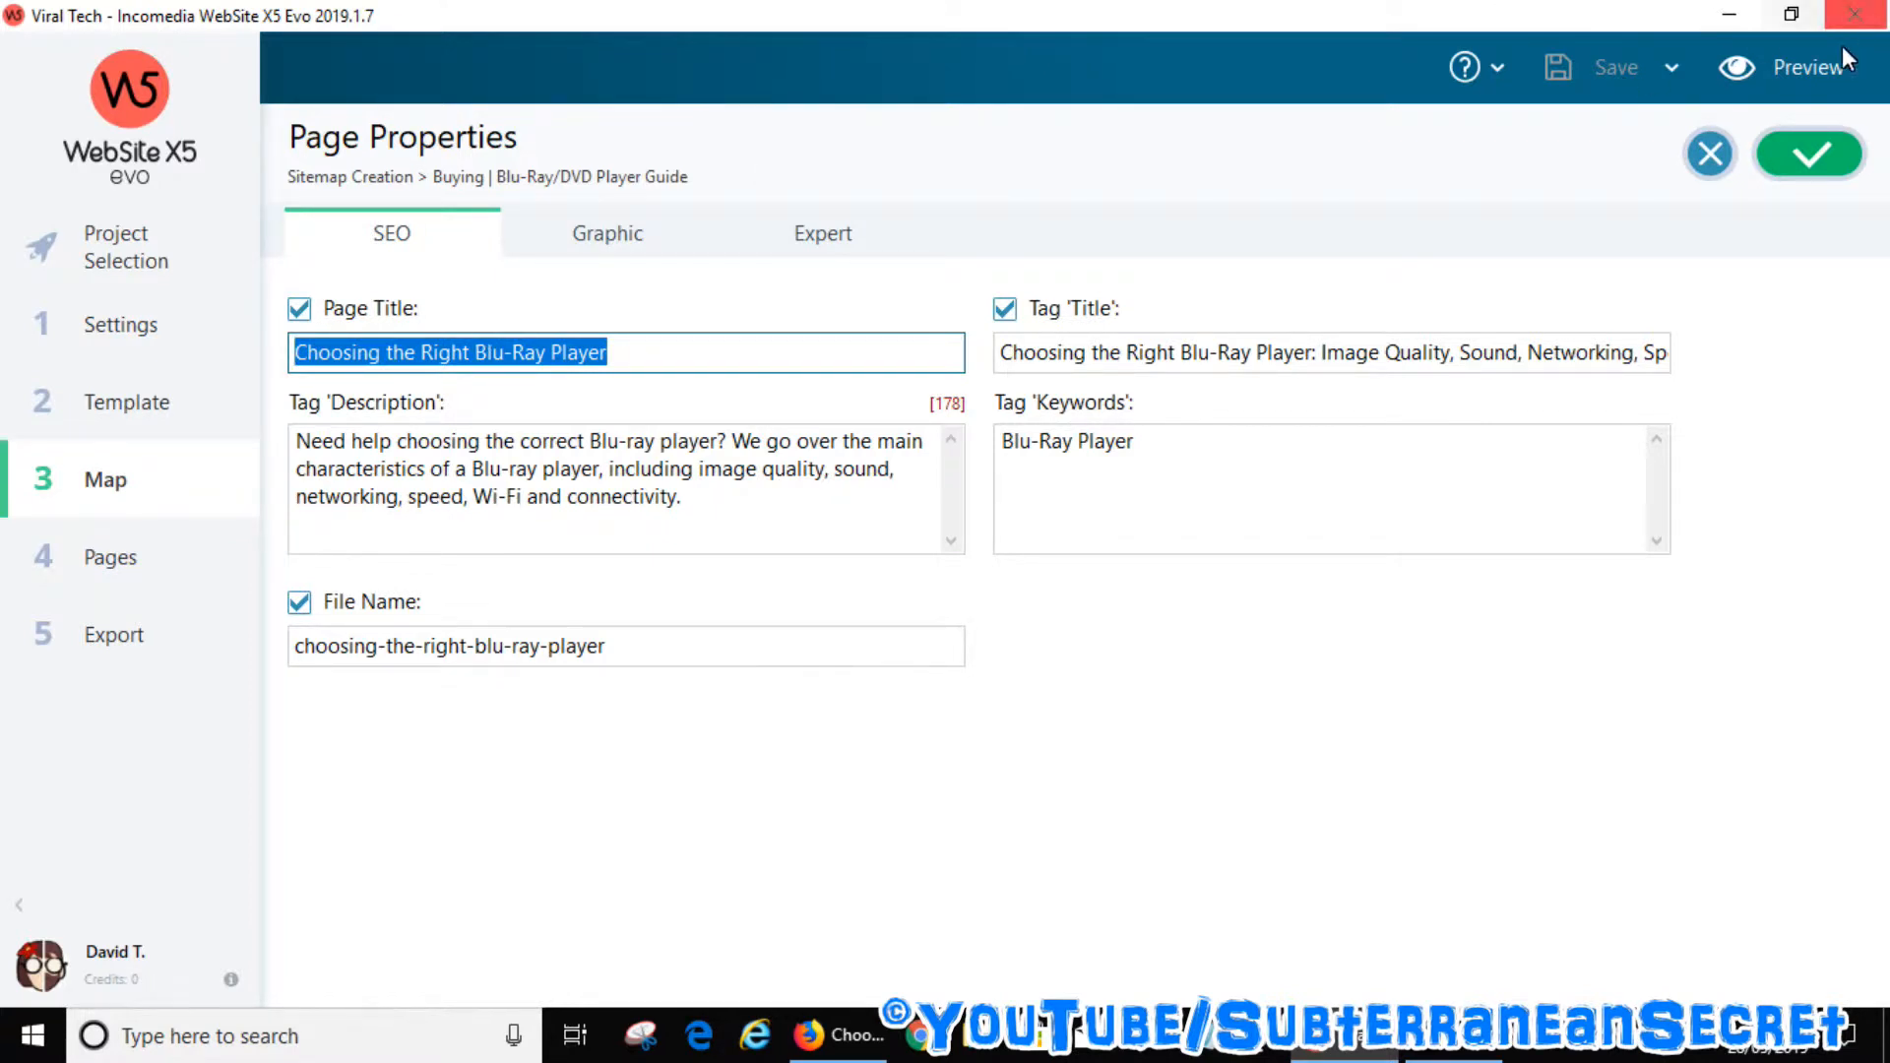
{"action": "left_click", "coordinate": [1808, 67]}
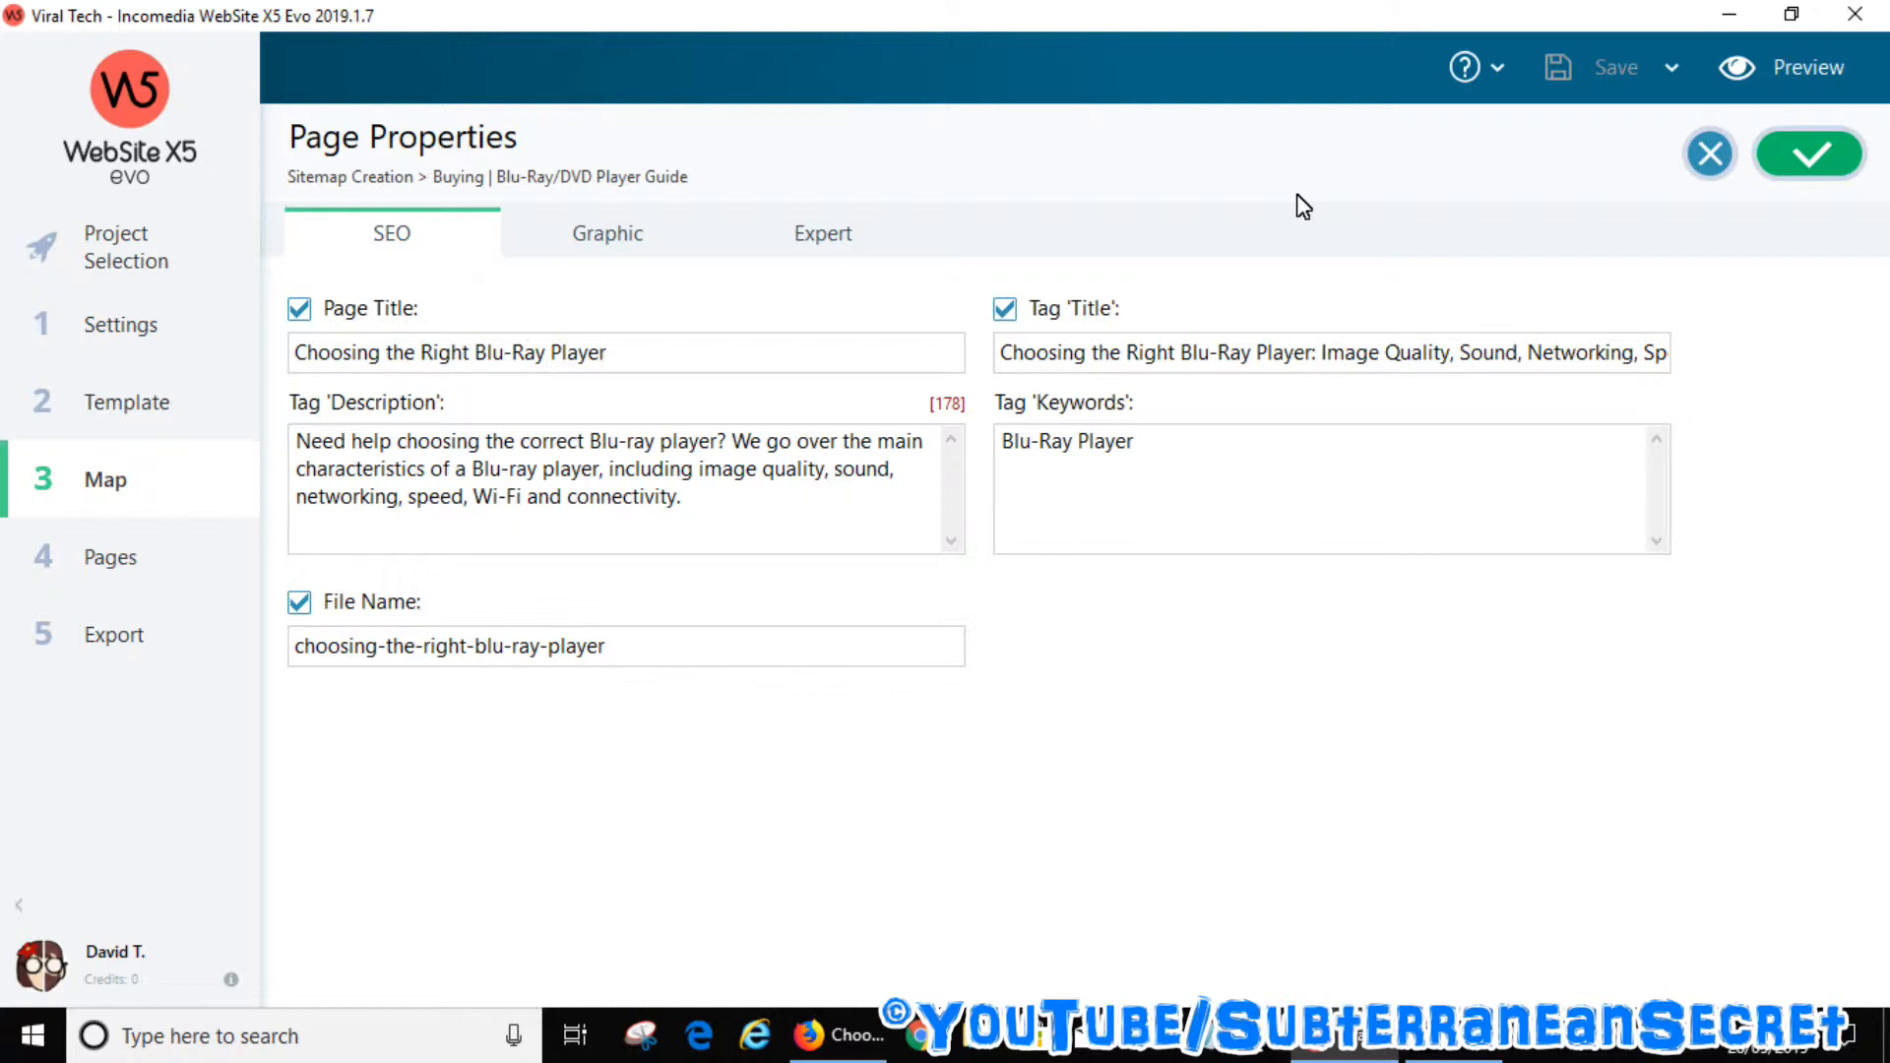
{"action": "mouse_move", "coordinate": [1018, 317]}
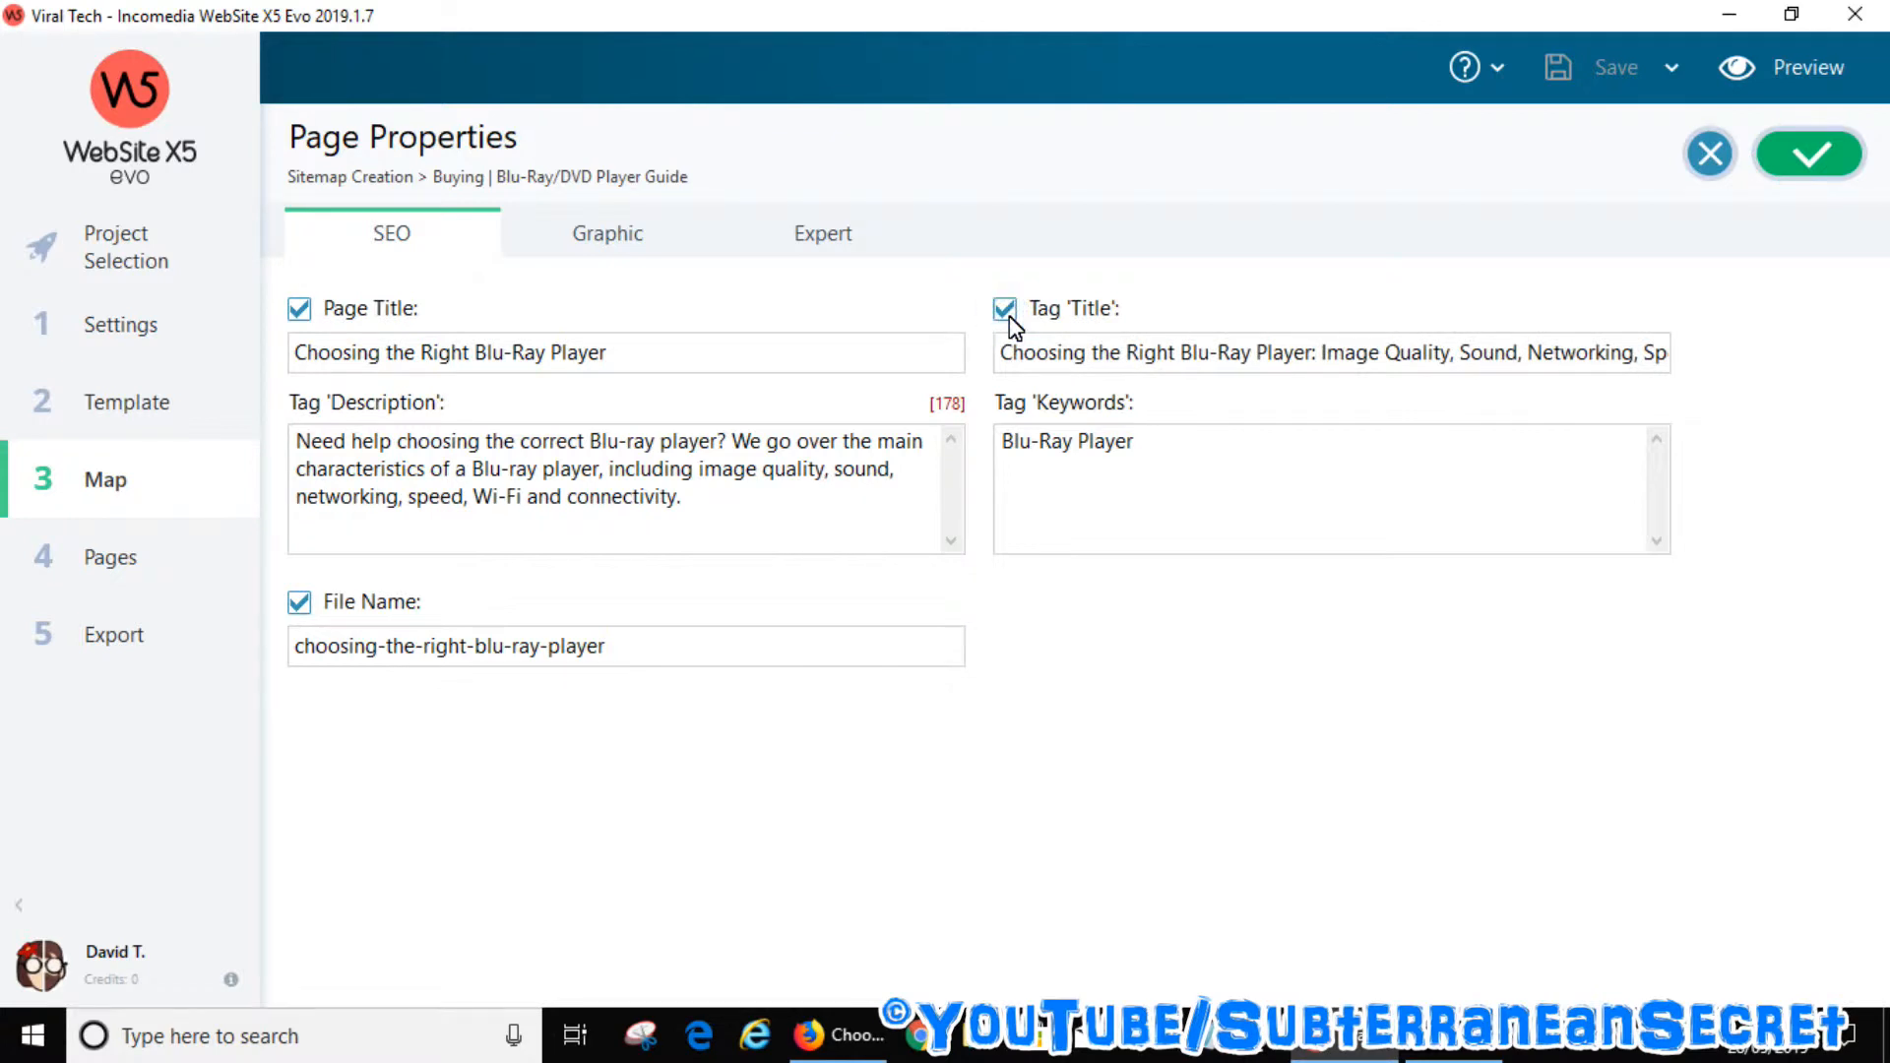
{"action": "triple_click", "coordinate": [1331, 353]}
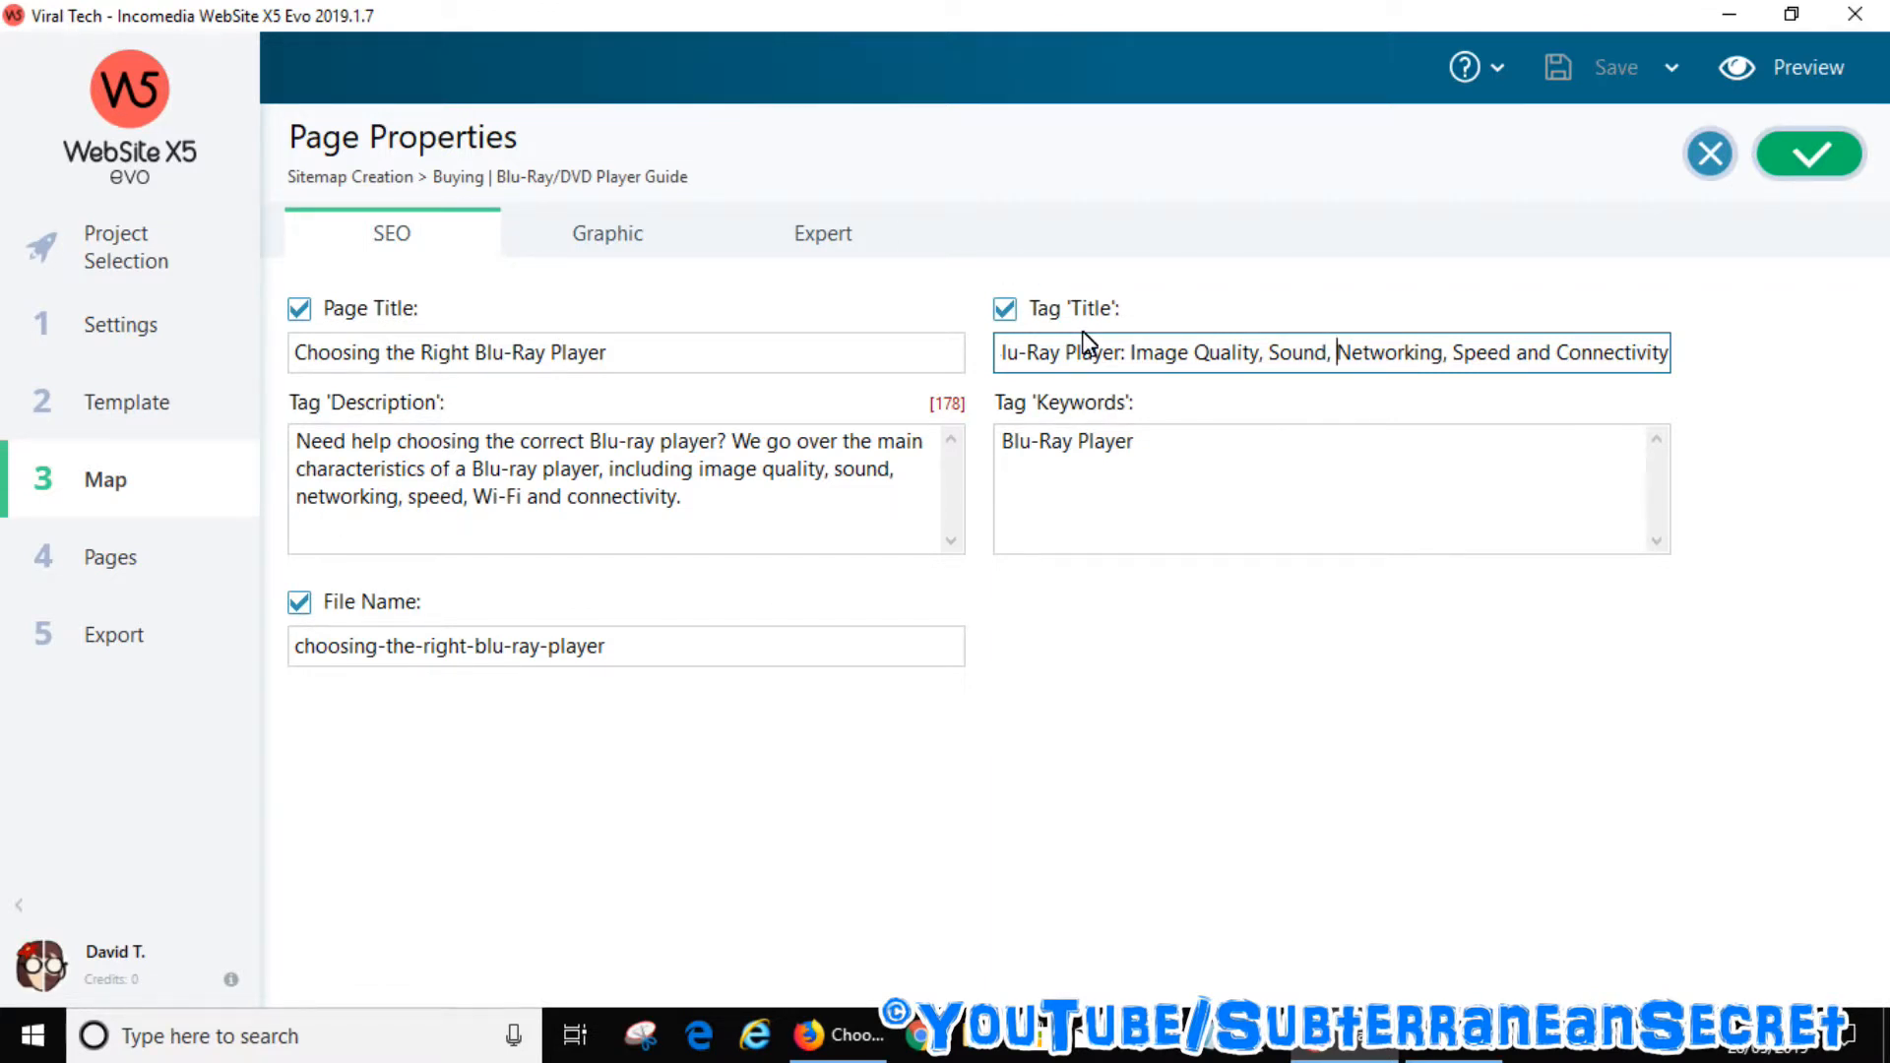
{"action": "mouse_move", "coordinate": [861, 1028]}
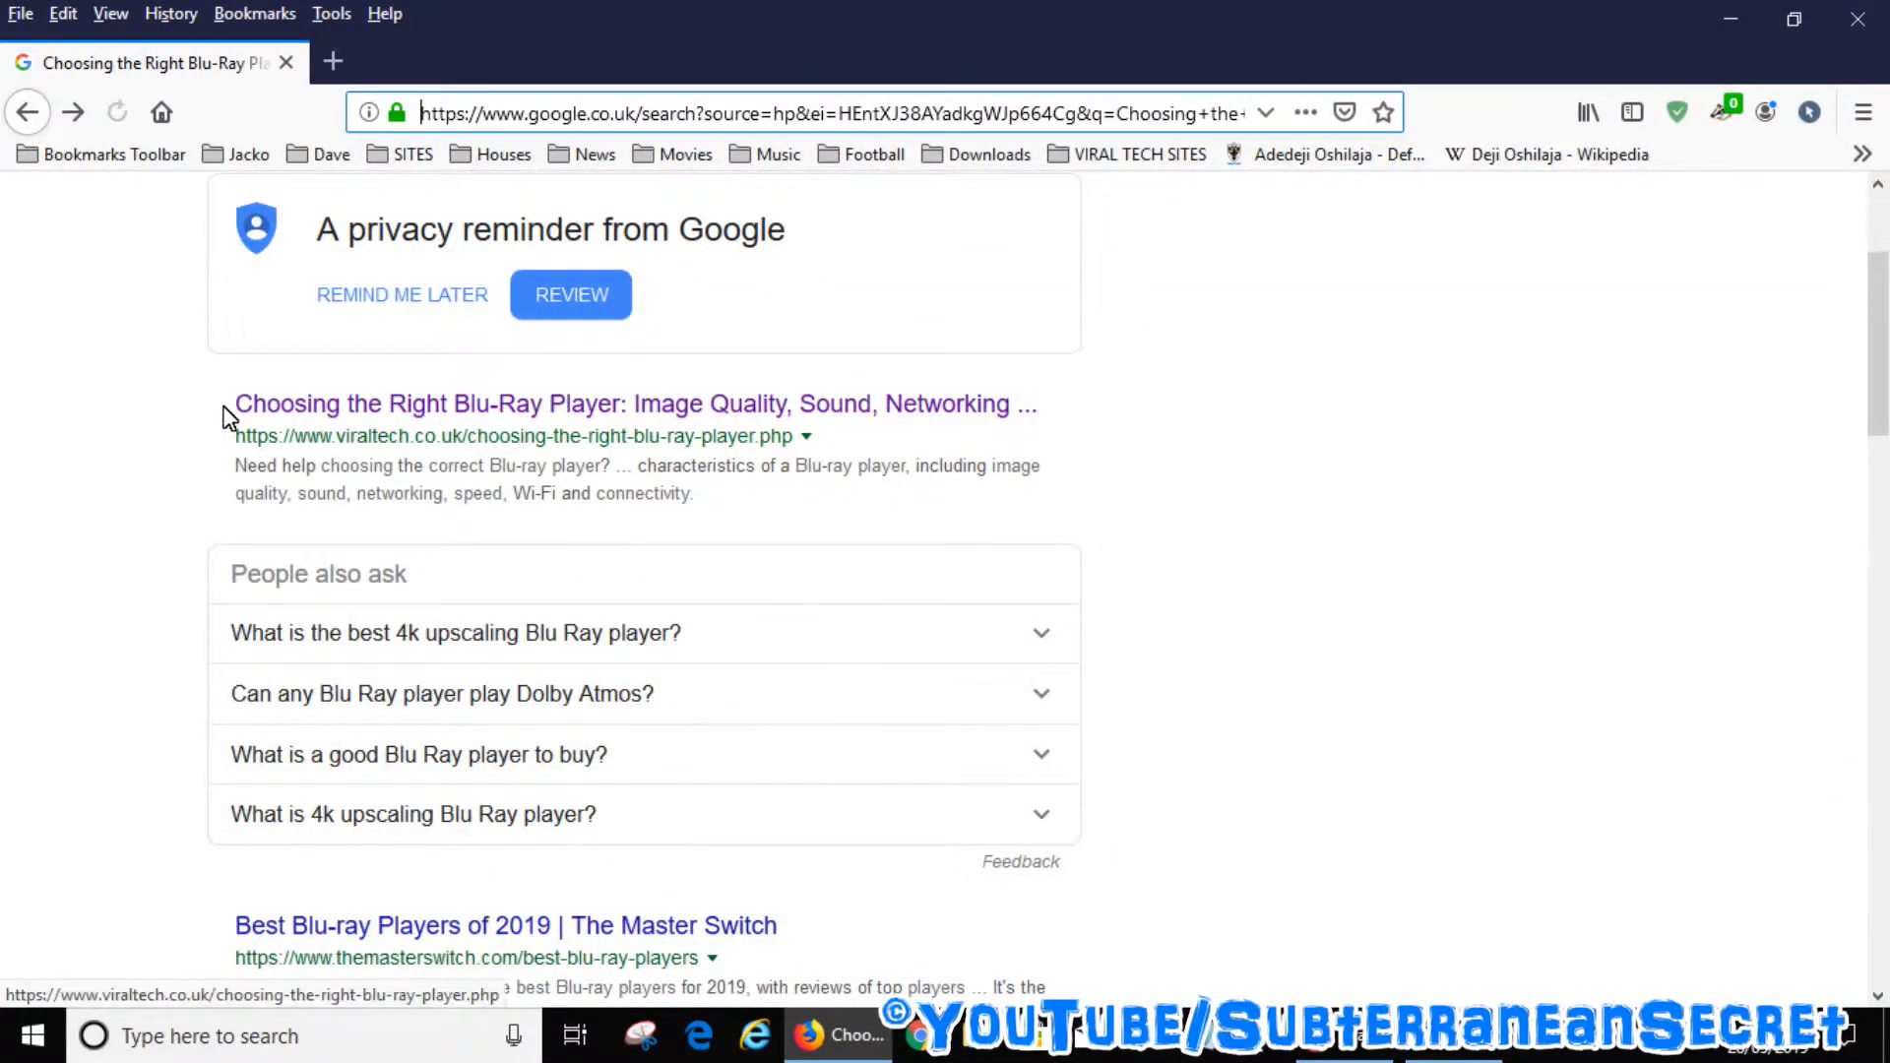
Step: Compare the Google result's title with the tag title, then open the viraltech.co.uk result
{"action": "left_click_drag", "start_coordinate": [234, 404], "coordinate": [539, 404]}
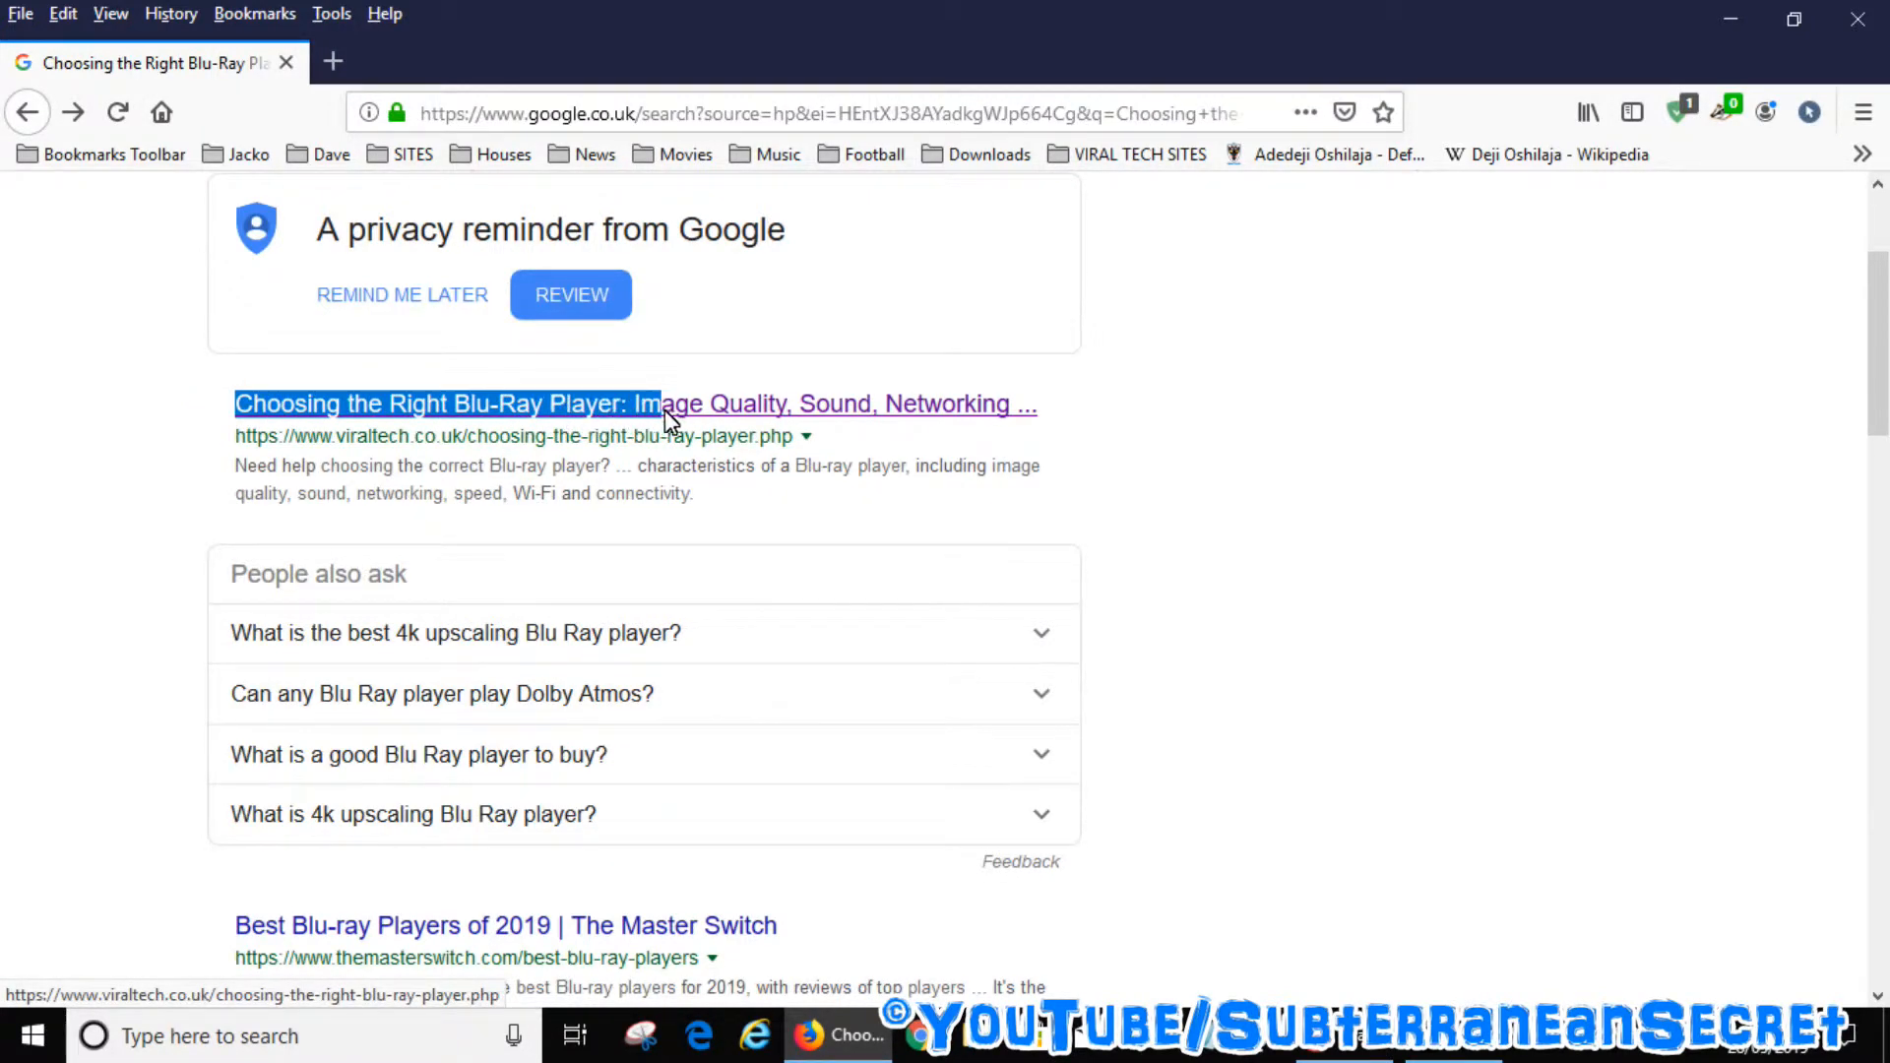
{"action": "mouse_move", "coordinate": [973, 420]}
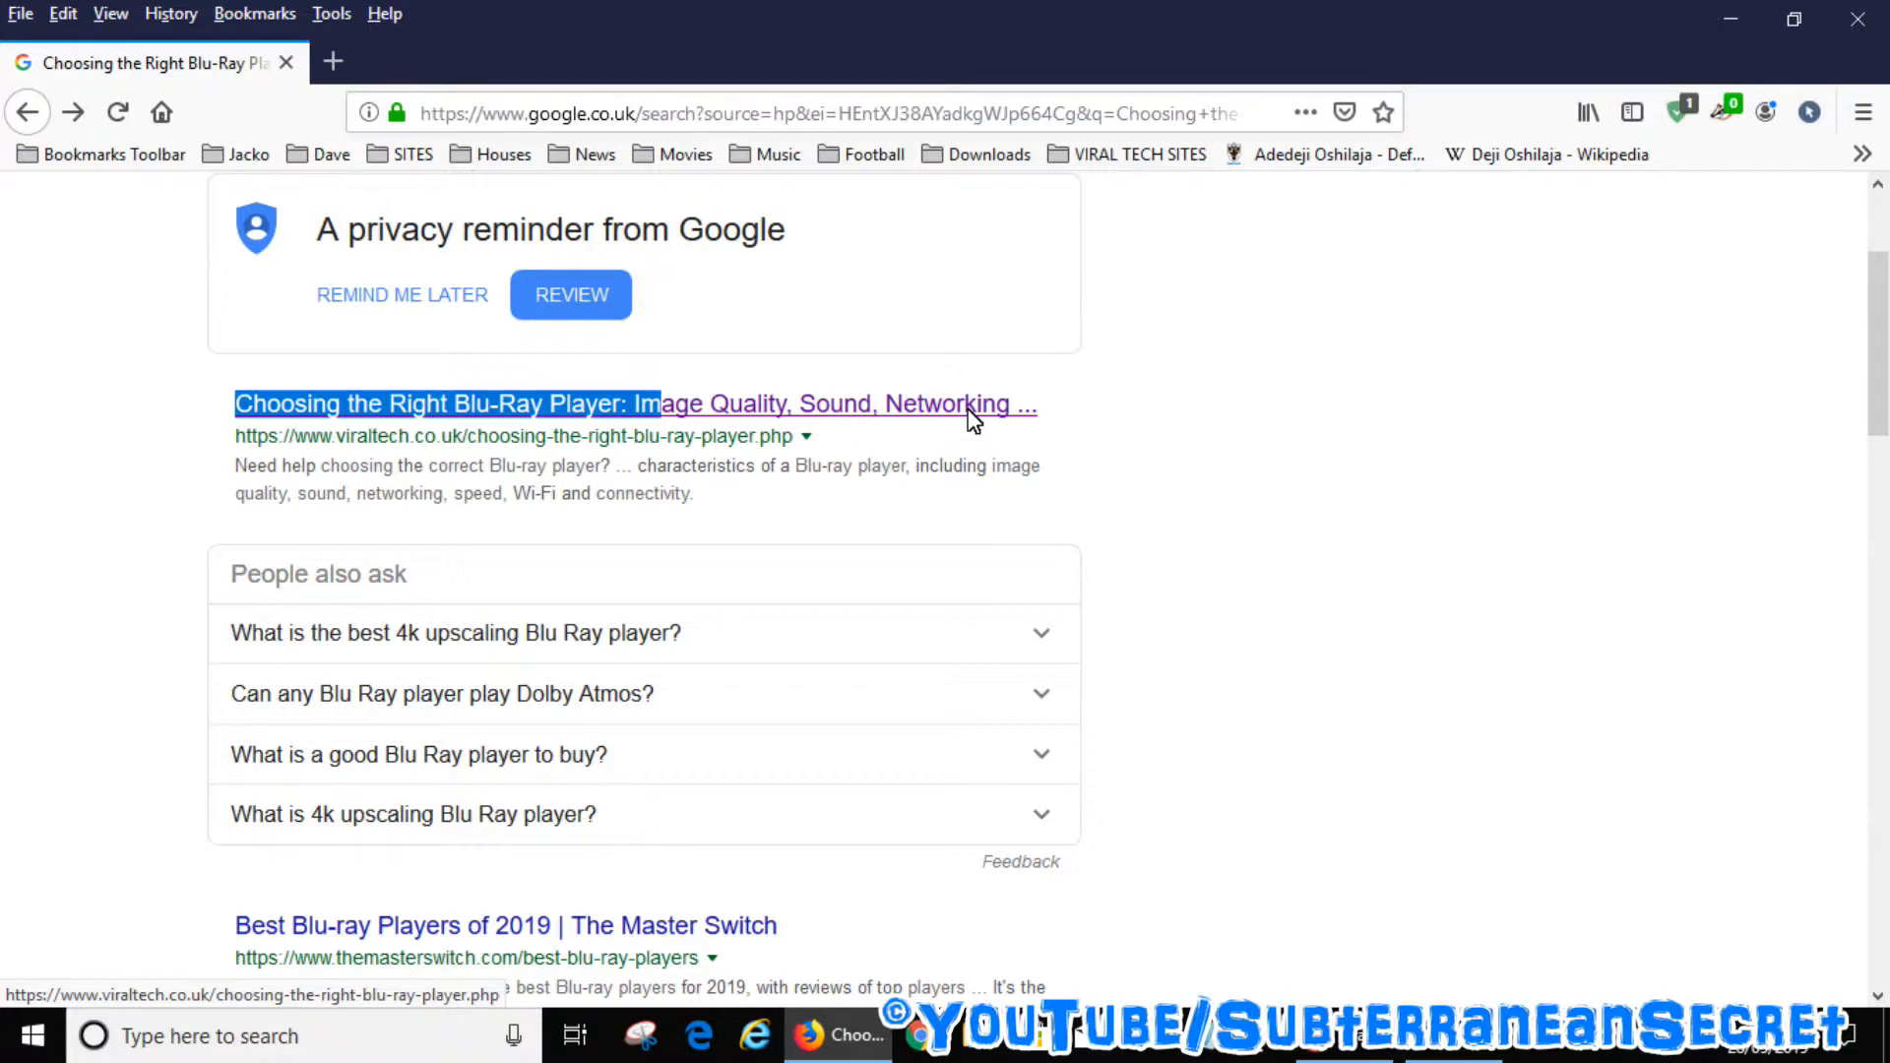
{"action": "left_click", "coordinate": [447, 404]}
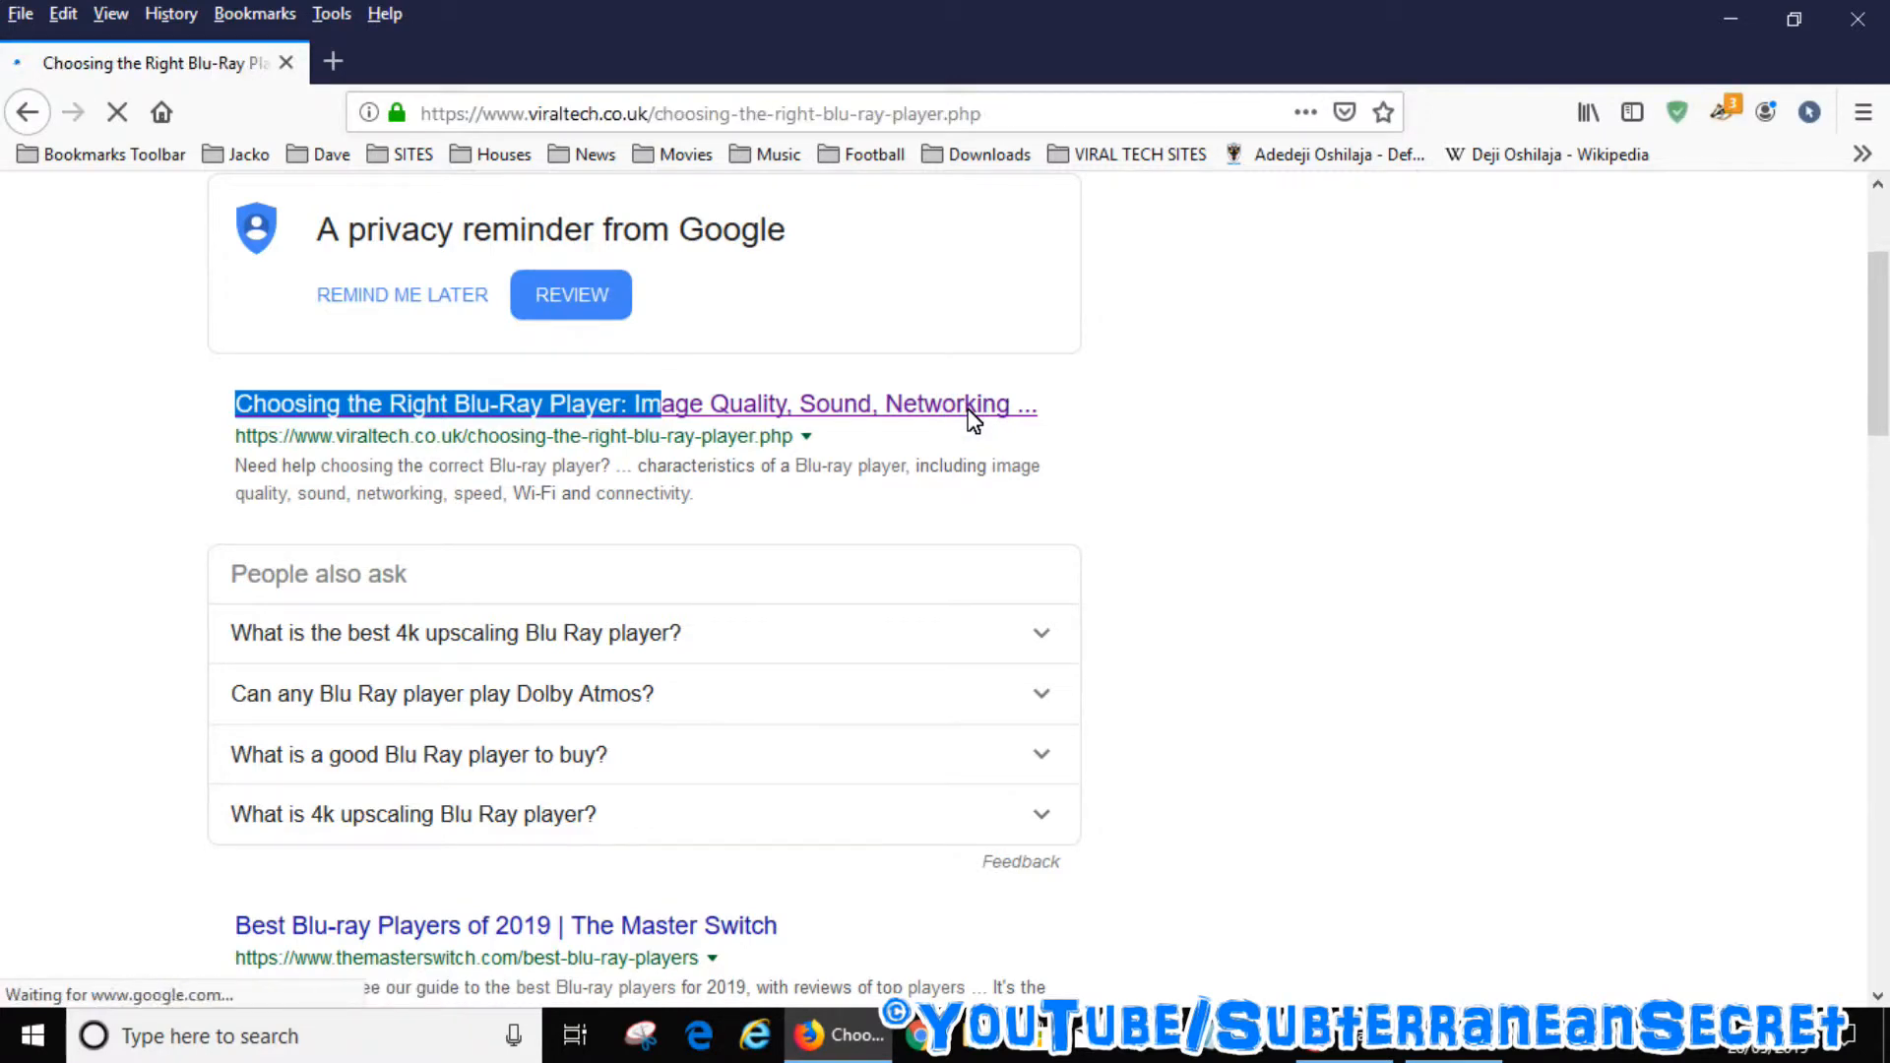
{"action": "left_click", "coordinate": [447, 404]}
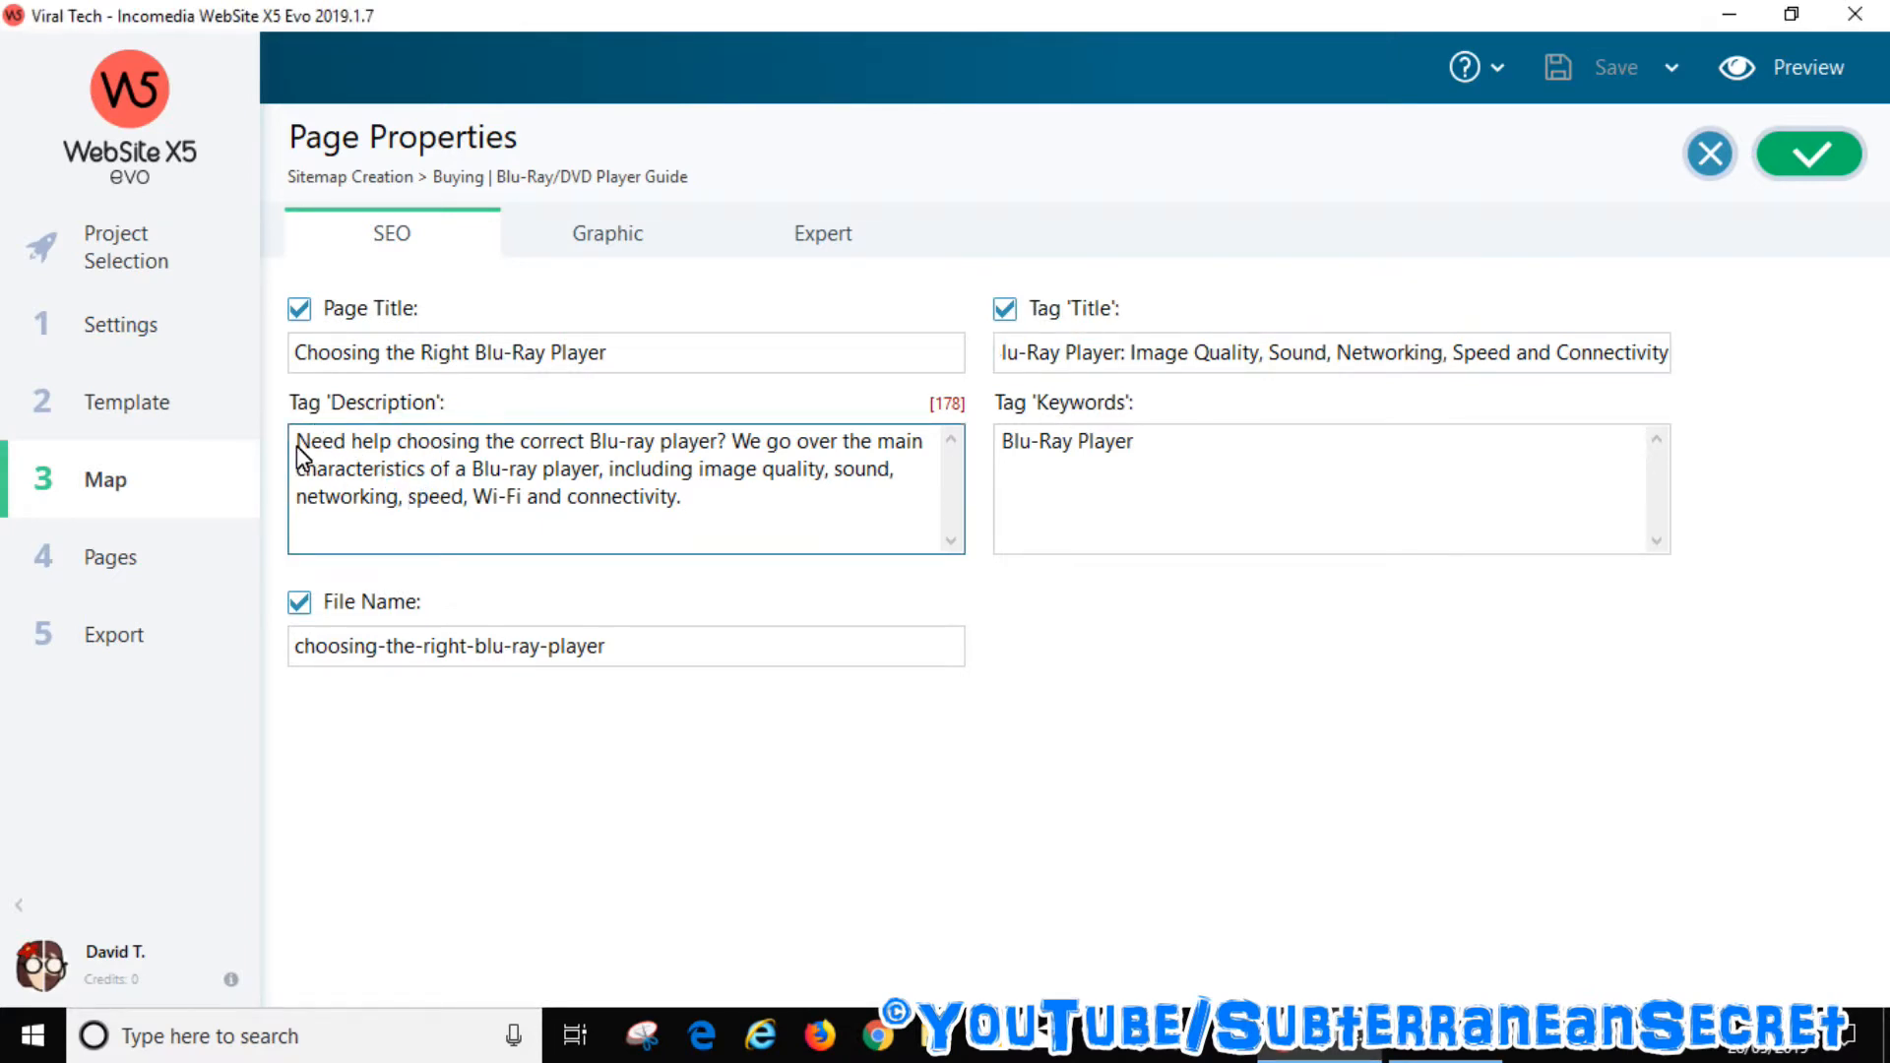
{"action": "left_click_drag", "start_coordinate": [301, 439], "coordinate": [682, 497]}
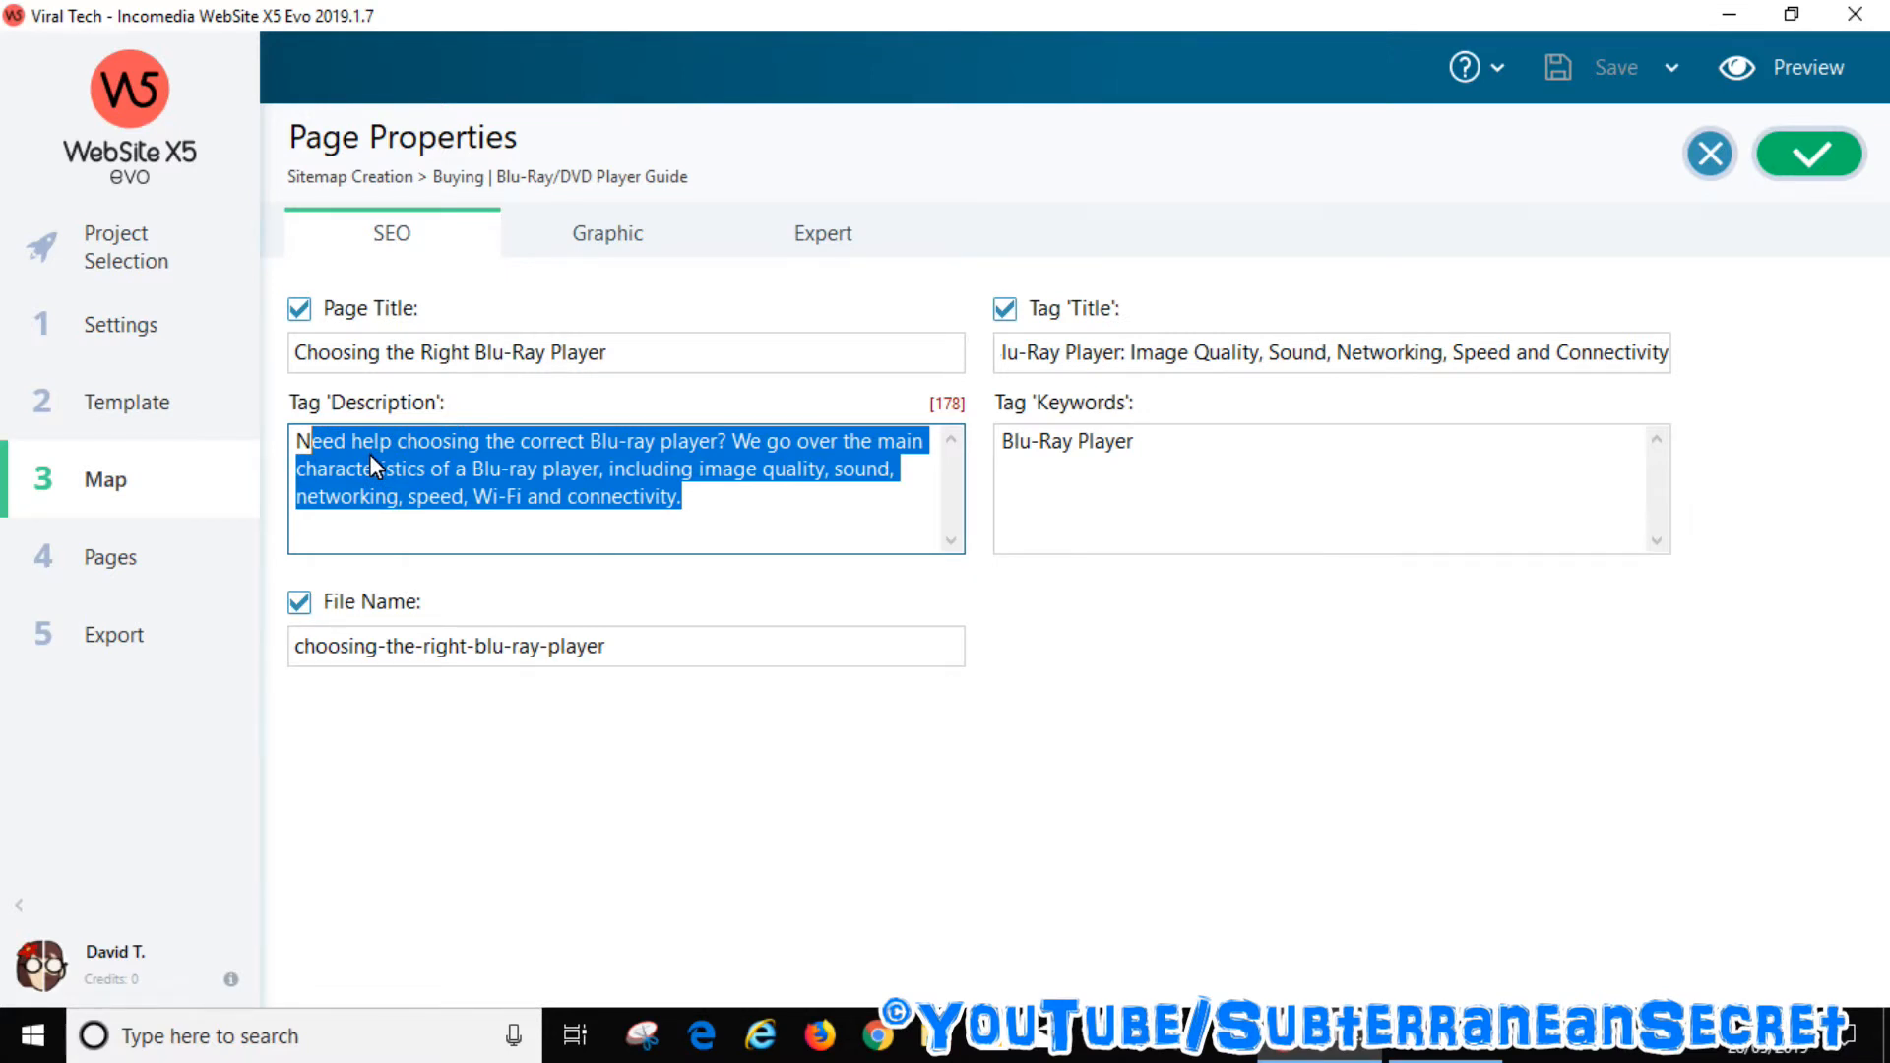
{"action": "mouse_move", "coordinate": [846, 523]}
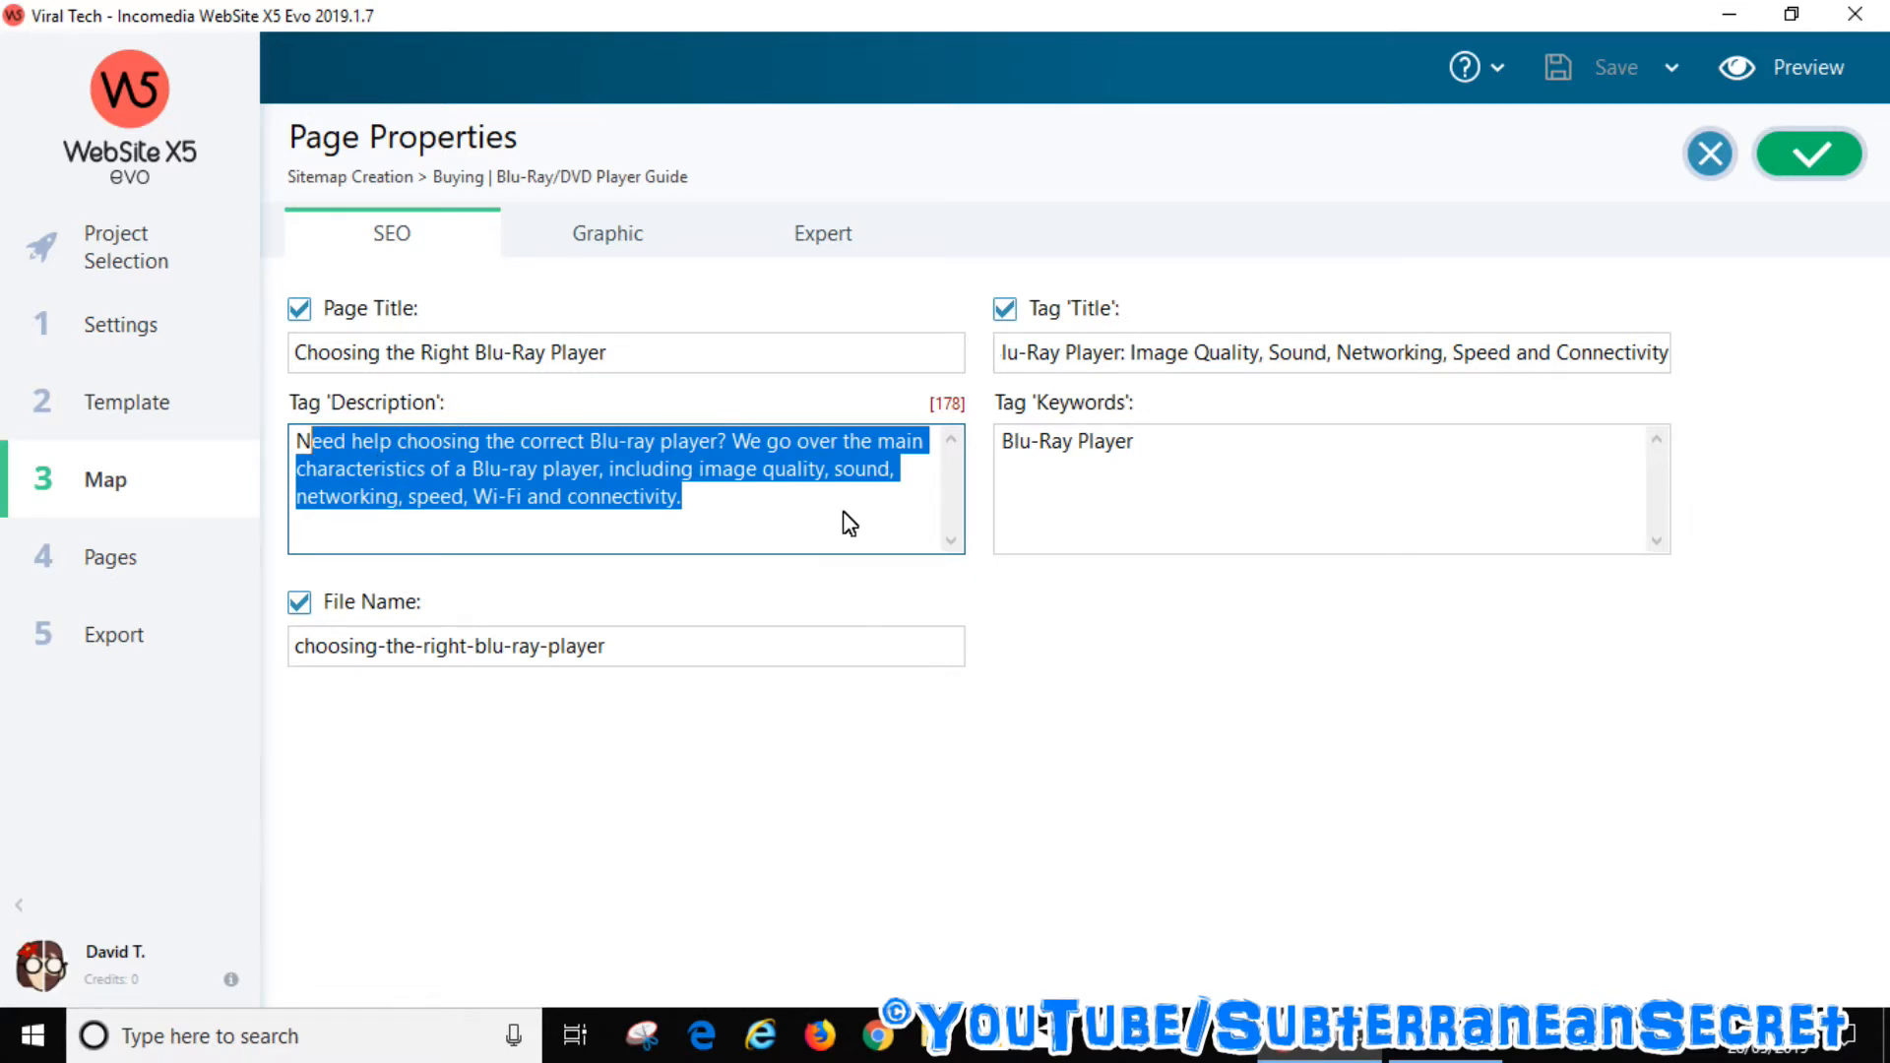
{"action": "left_click", "coordinate": [1065, 441]}
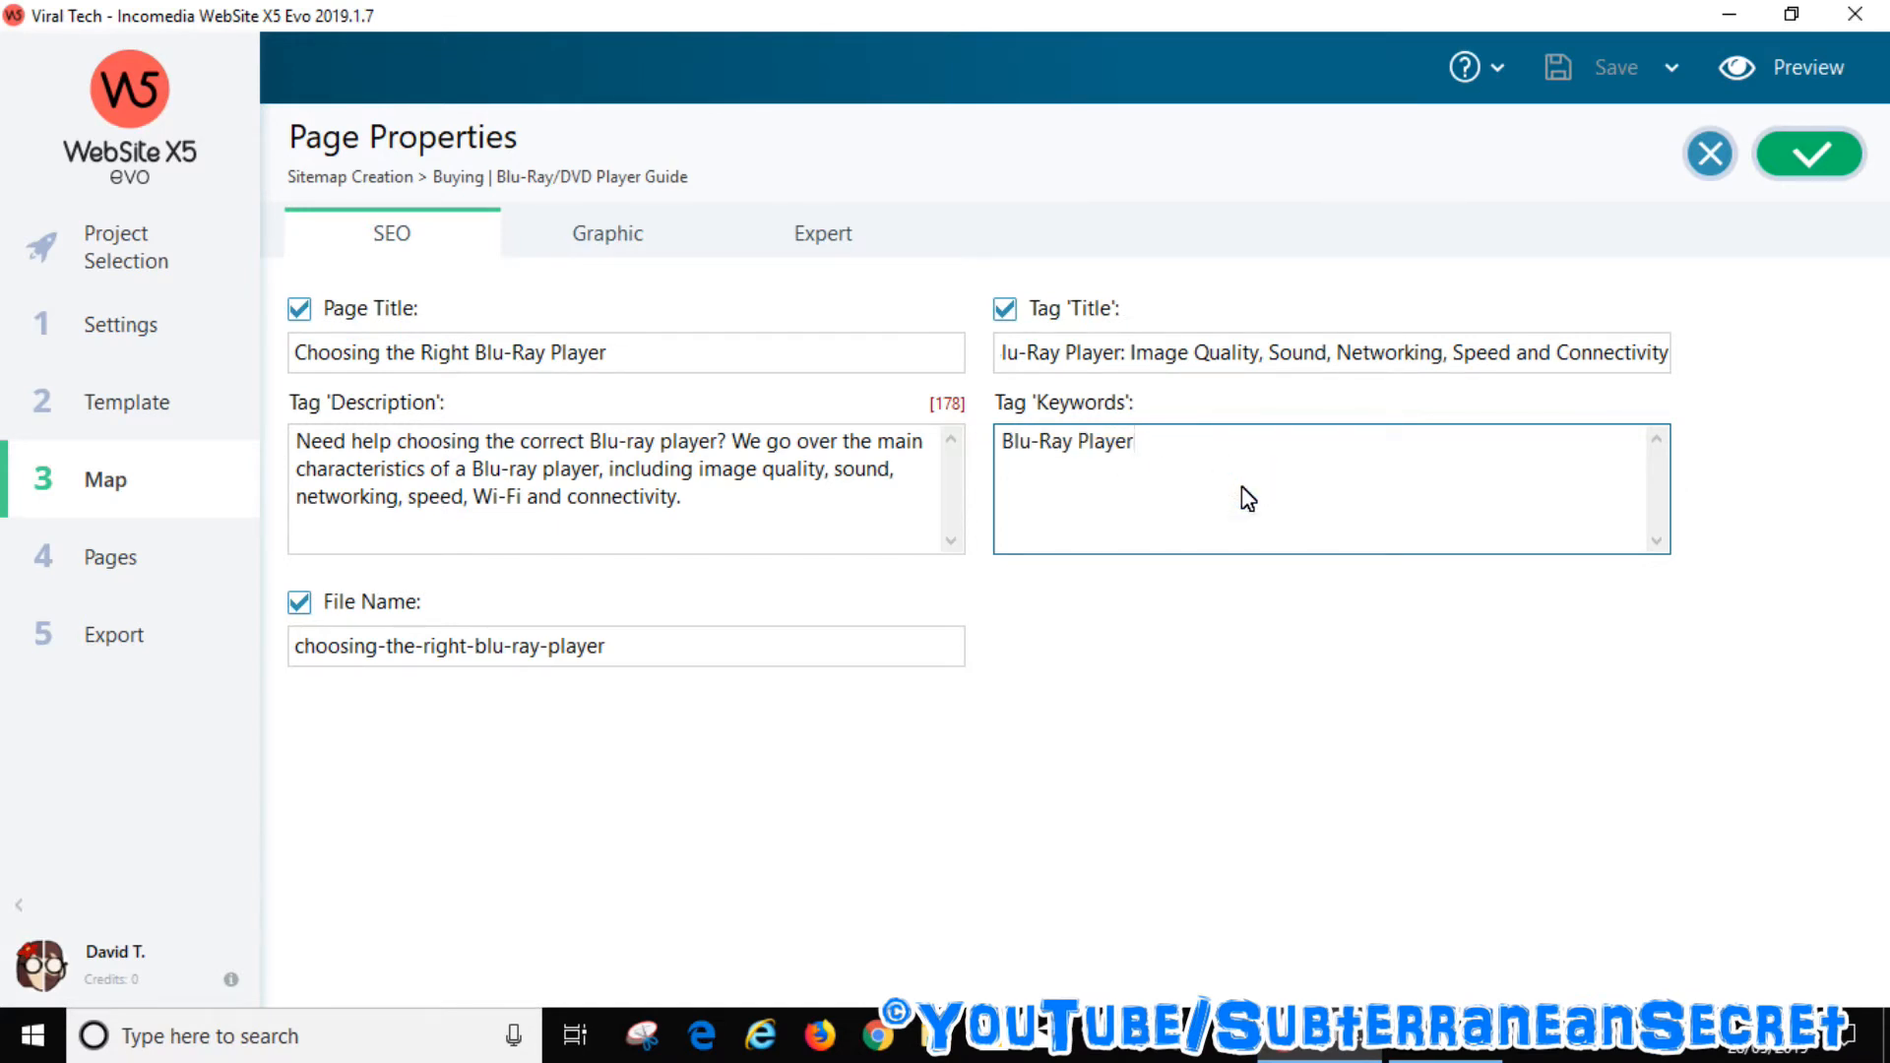
{"action": "left_click", "coordinate": [585, 646]}
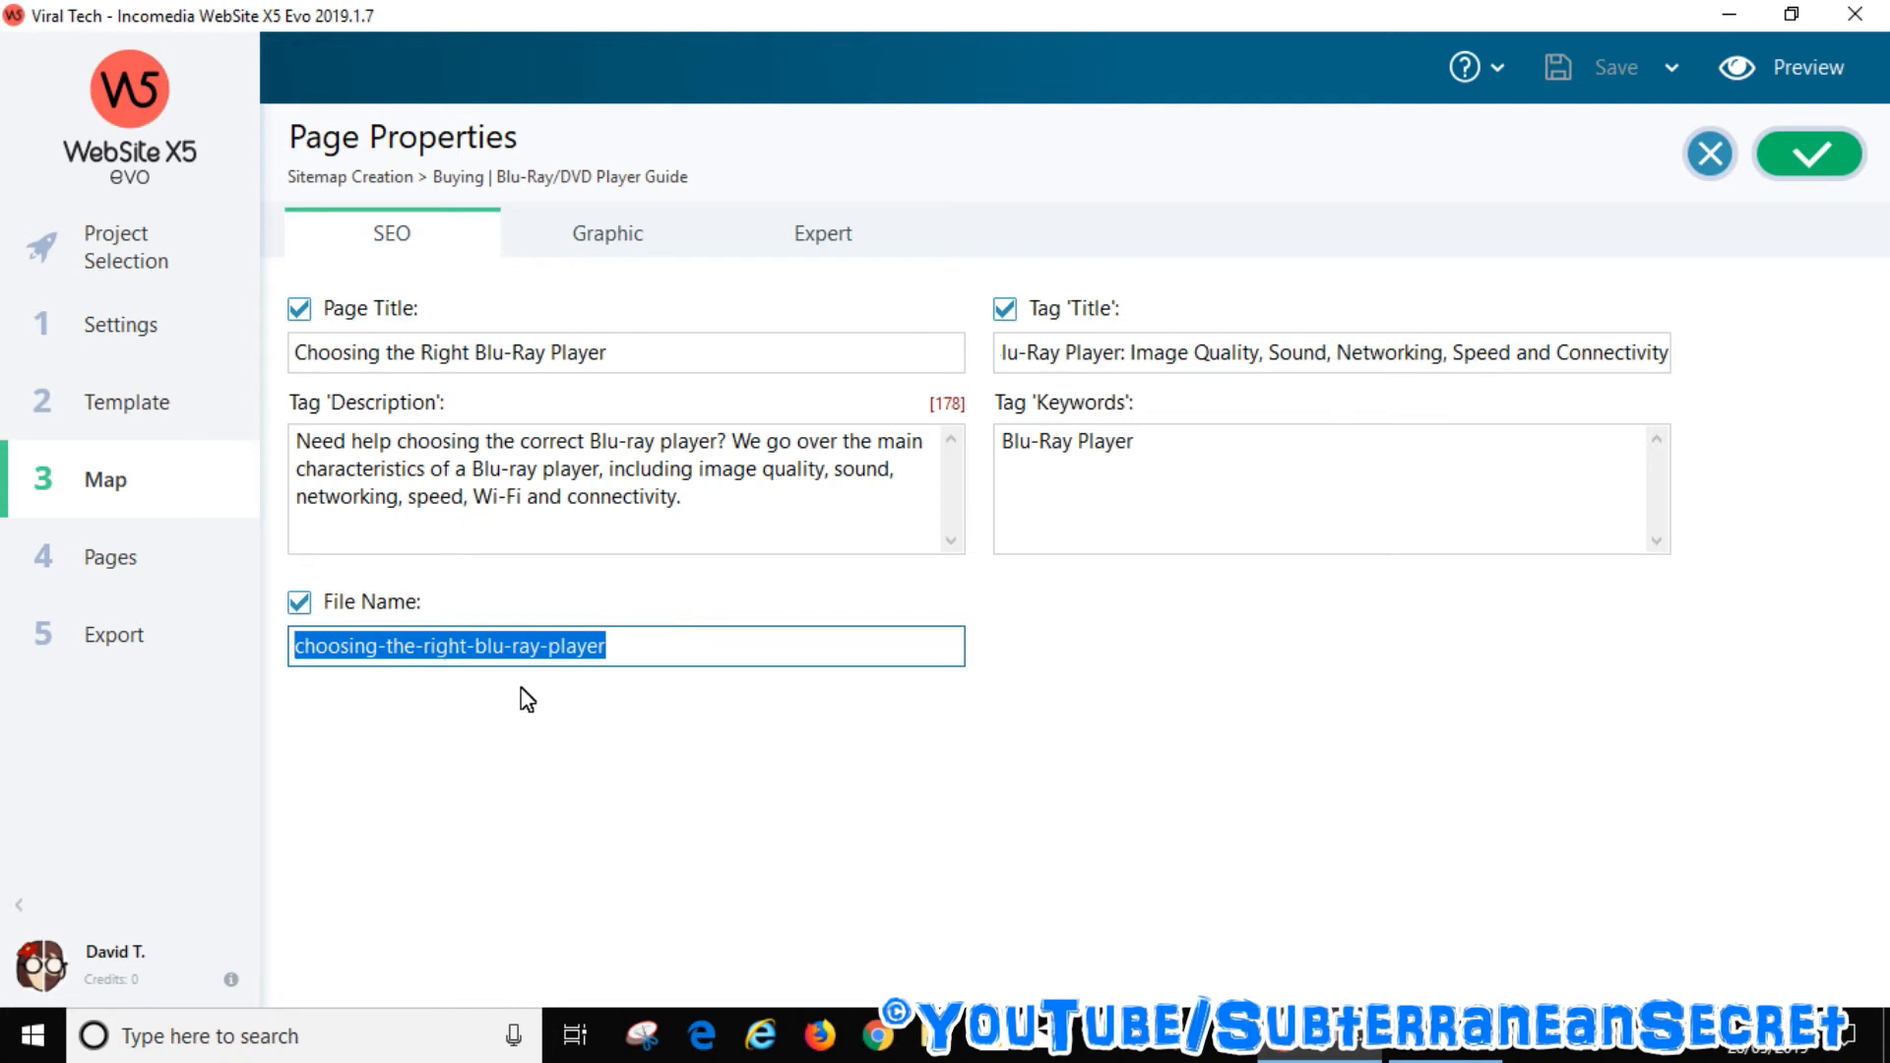
{"action": "left_click", "coordinate": [415, 646]}
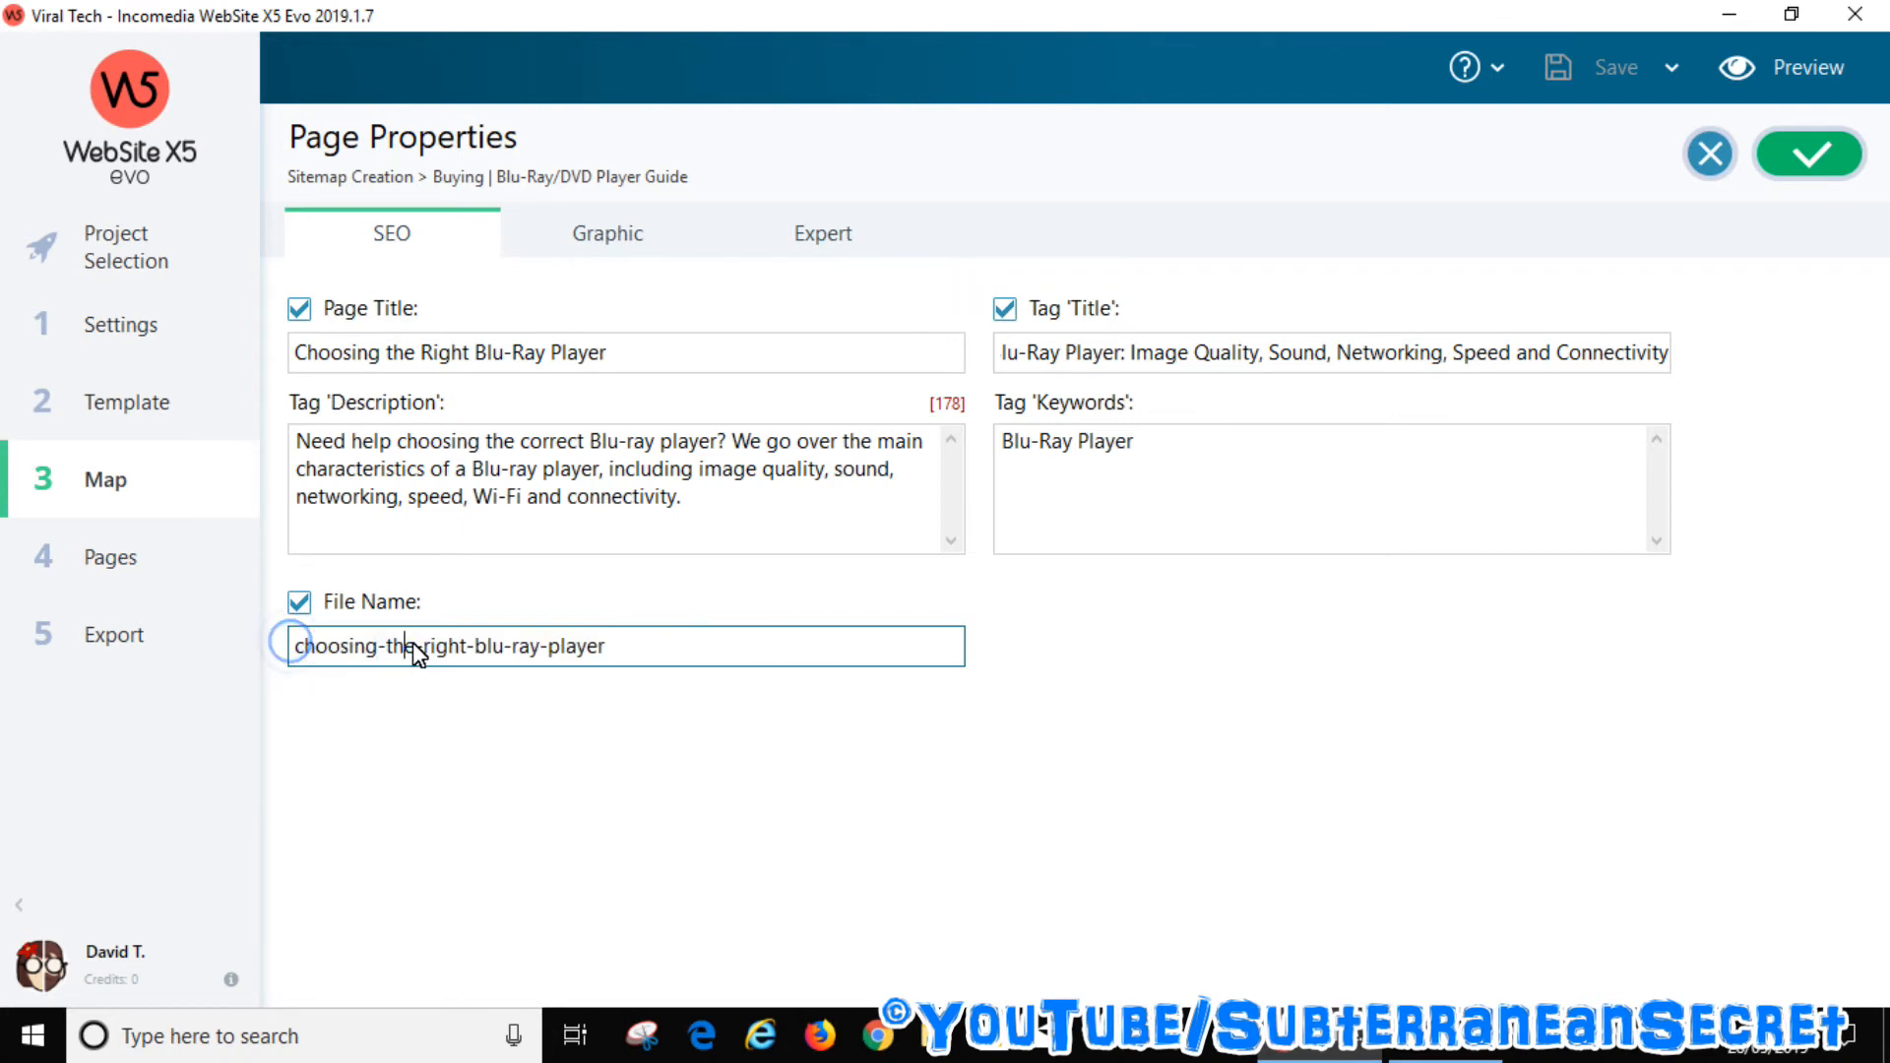